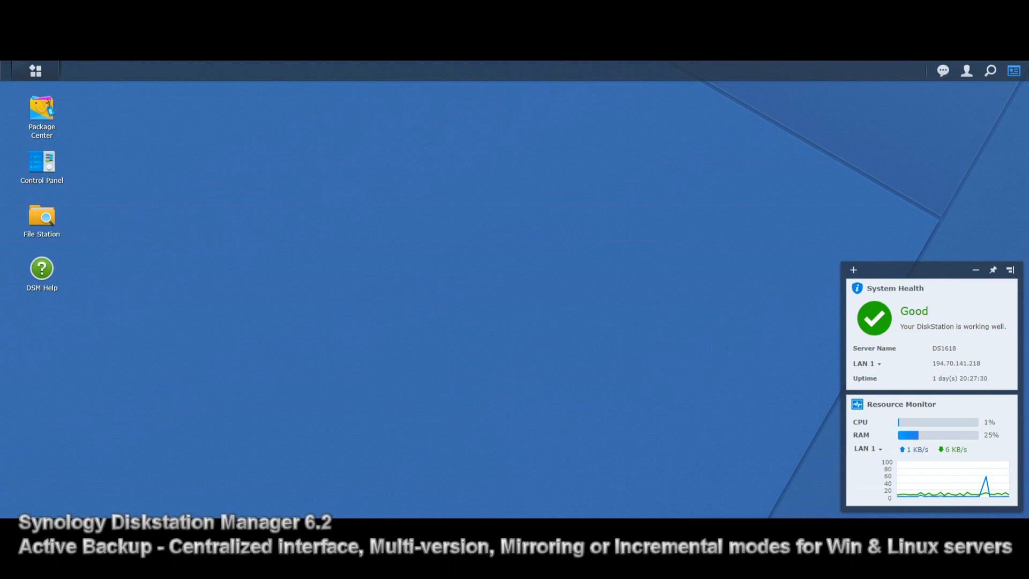
{"action": "mouse_move", "coordinate": [35, 71]}
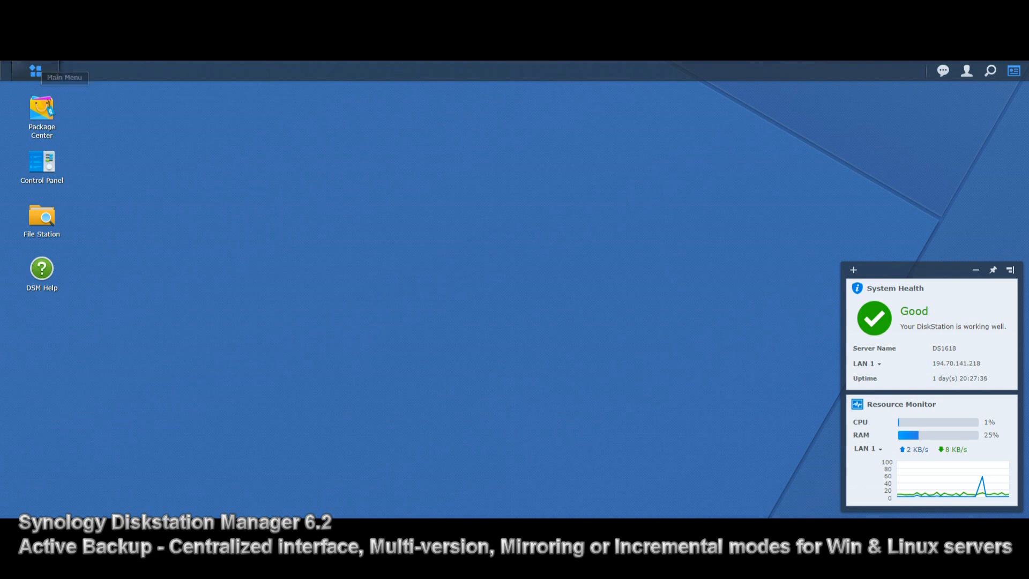
Step: Glance at Package Center, close it, and bring up the Main Menu of installed applications
{"action": "double_click", "coordinate": [41, 112]}
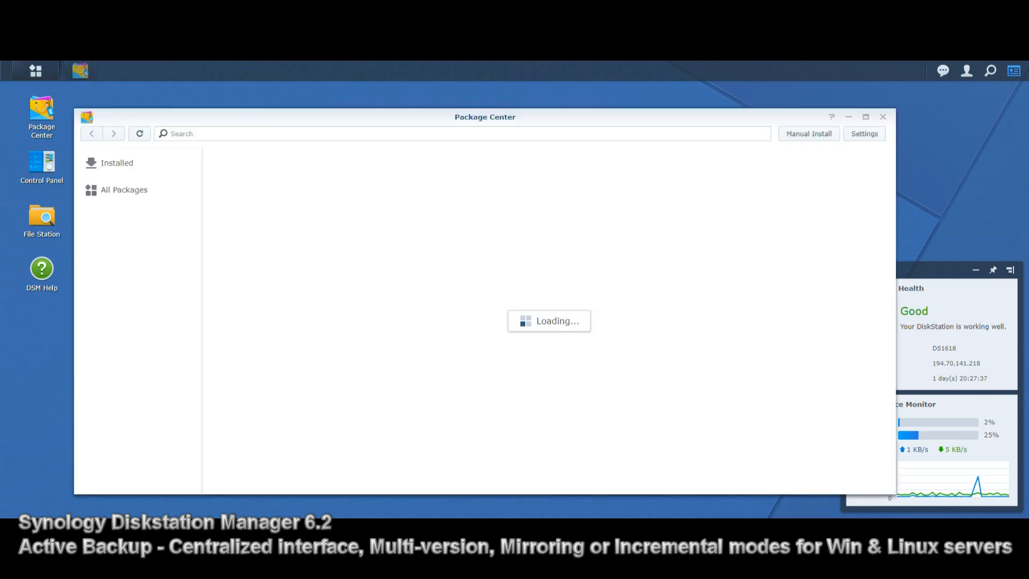
{"action": "left_click", "coordinate": [42, 163]}
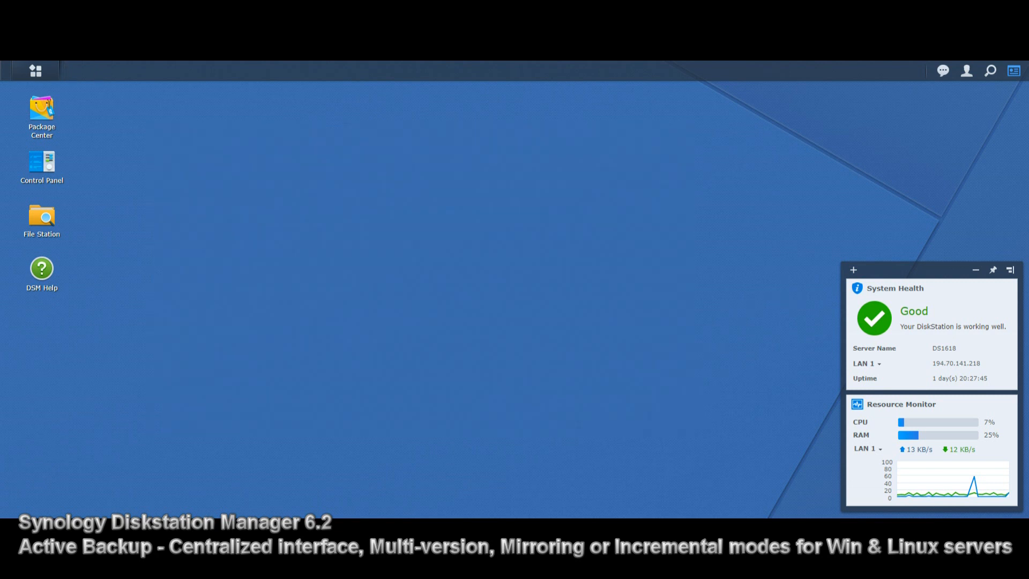
{"action": "left_click", "coordinate": [35, 71]}
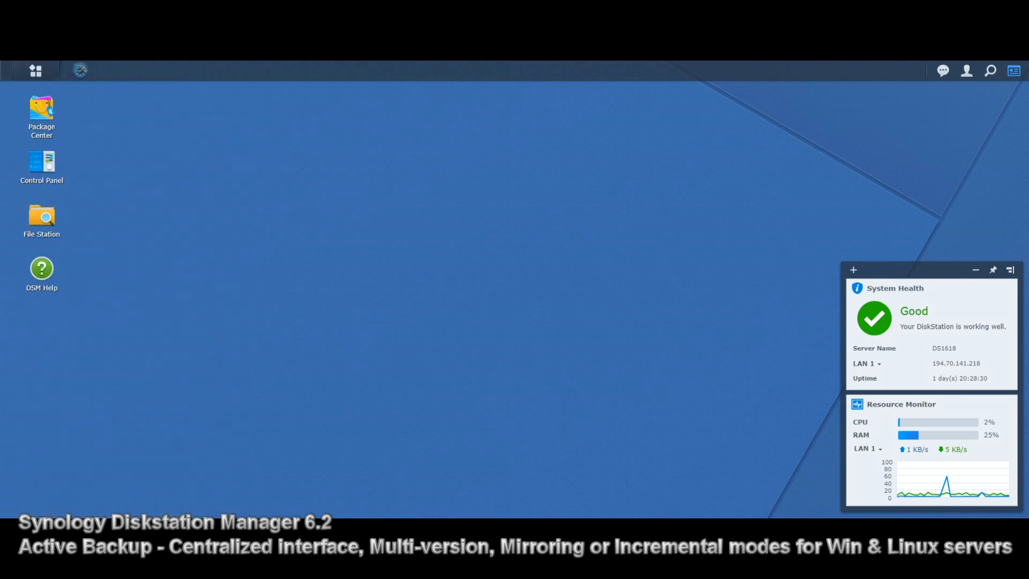
Step: Launch Active Backup for Server and view its Overview of used capacity and task status
{"action": "left_click", "coordinate": [80, 71]}
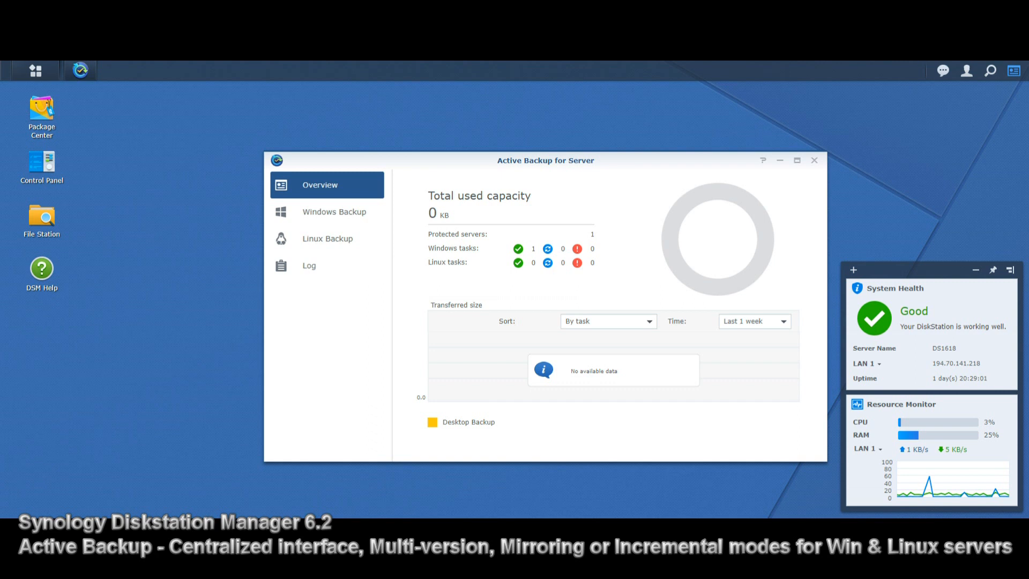
{"action": "mouse_move", "coordinate": [37, 70]}
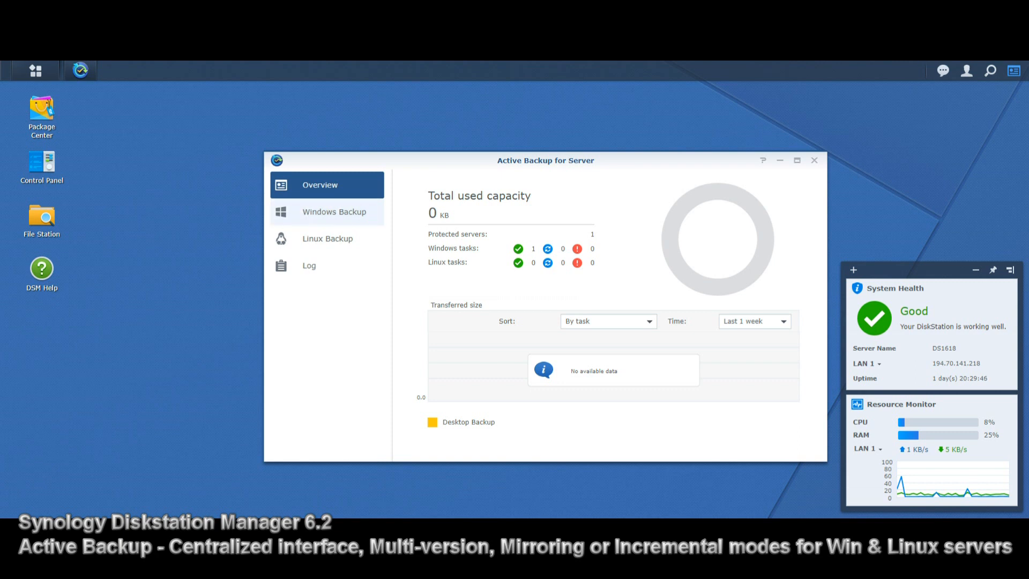
Step: Browse the Windows, Overview and Linux Backup pages, then edit the Desktop Backup Windows task
{"action": "left_click", "coordinate": [333, 211]}
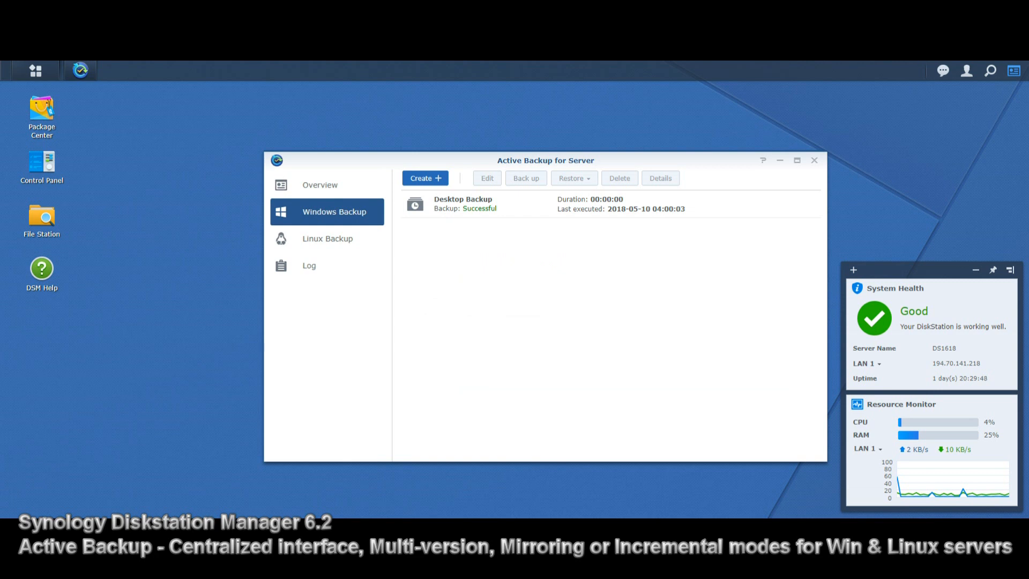
{"action": "left_click", "coordinate": [320, 184]}
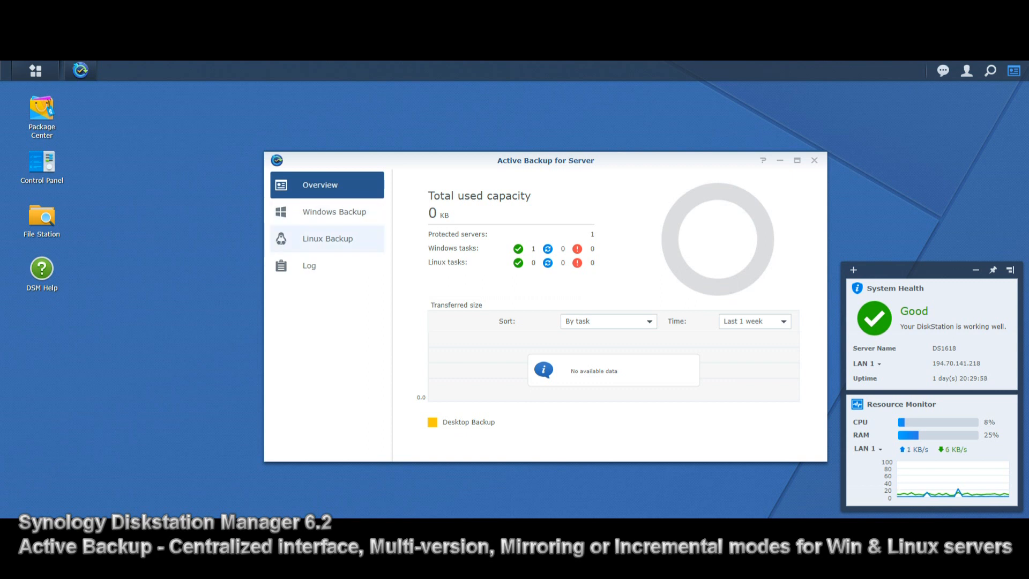
{"action": "left_click", "coordinate": [334, 211]}
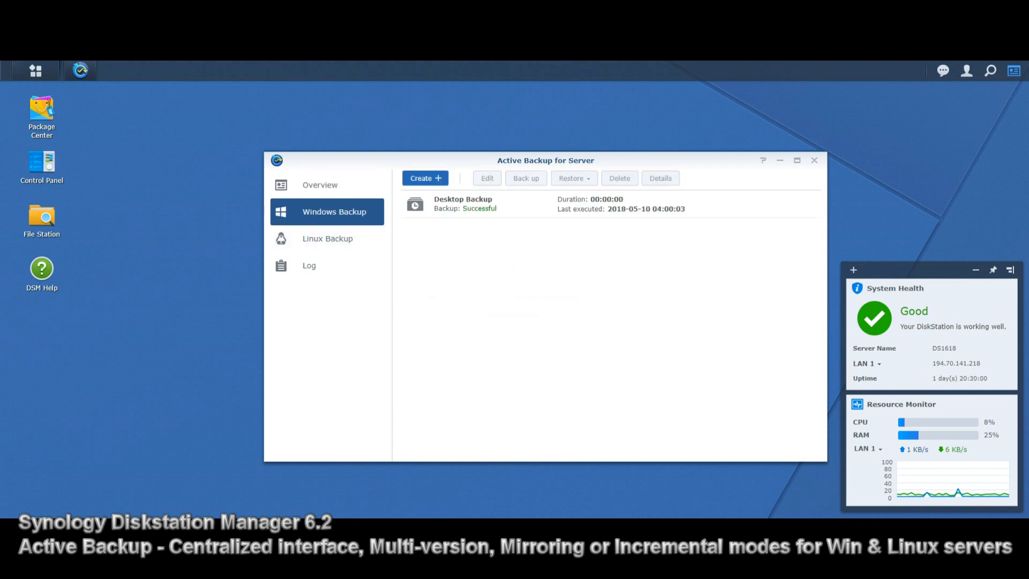
{"action": "left_click", "coordinate": [328, 238]}
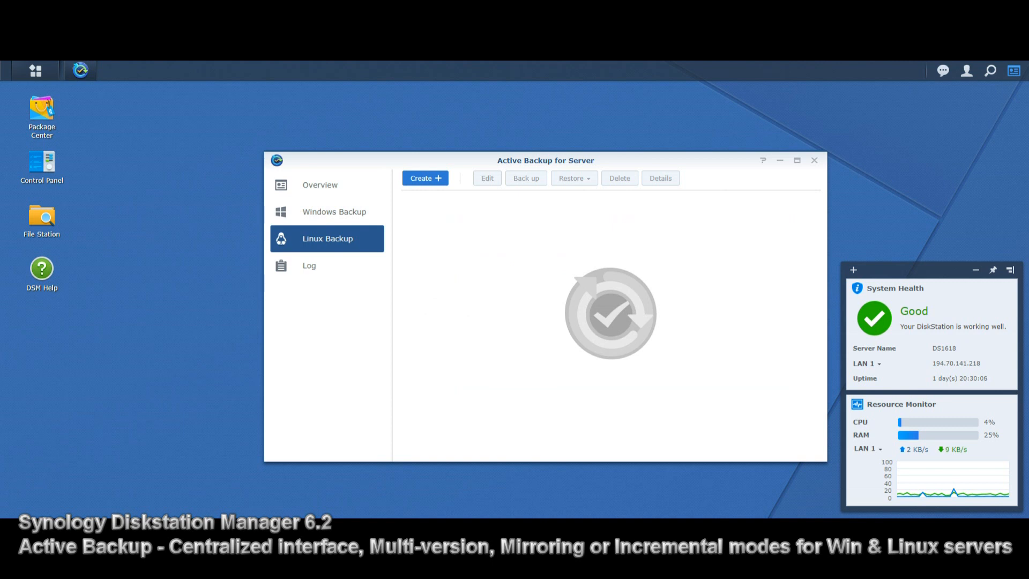
{"action": "left_click", "coordinate": [335, 211]}
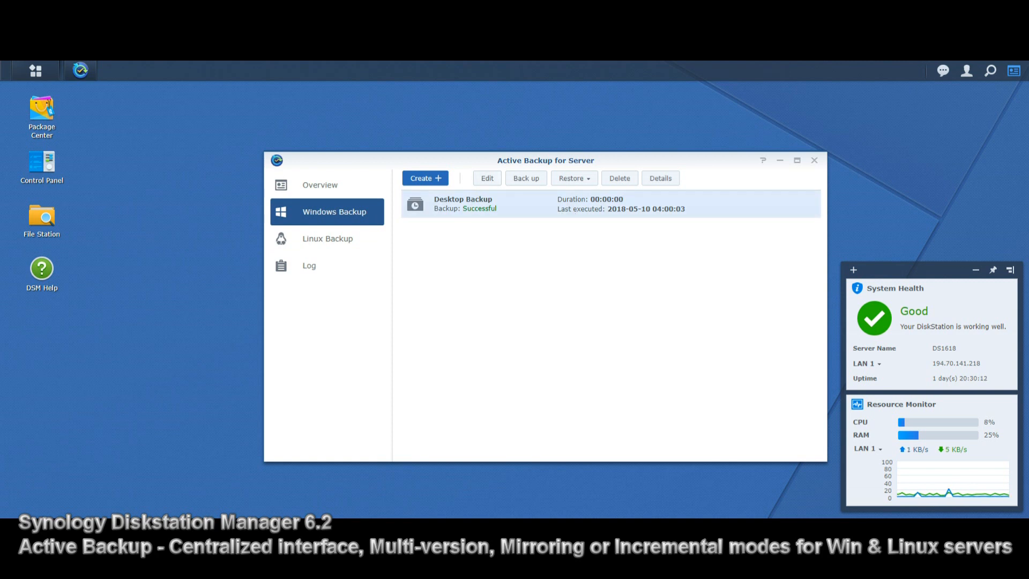
{"action": "left_click", "coordinate": [487, 177]}
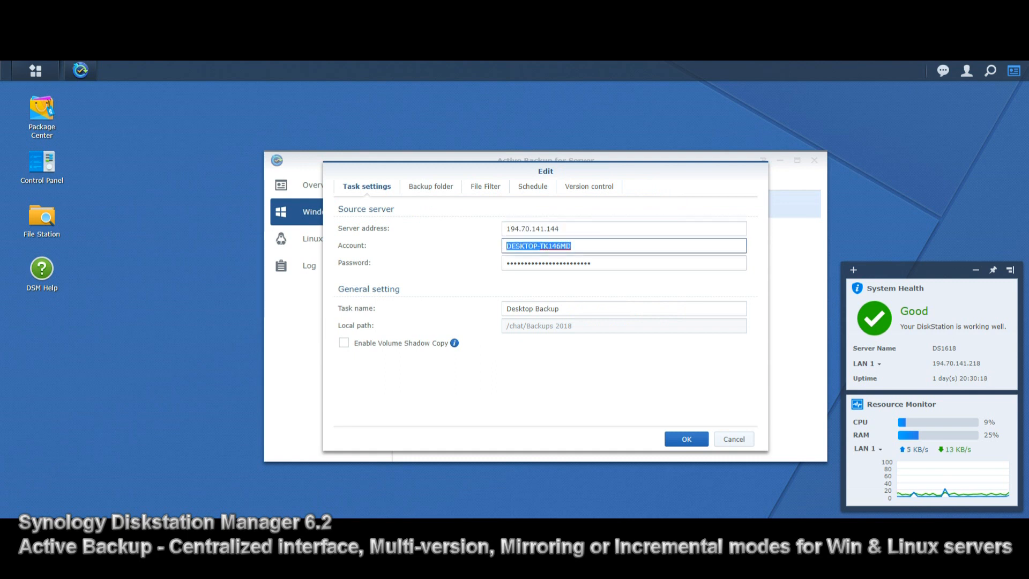
Step: Select the task name Desktop Backup and review the server's backed-up folder tree, Users partly included
{"action": "left_click", "coordinate": [624, 263]}
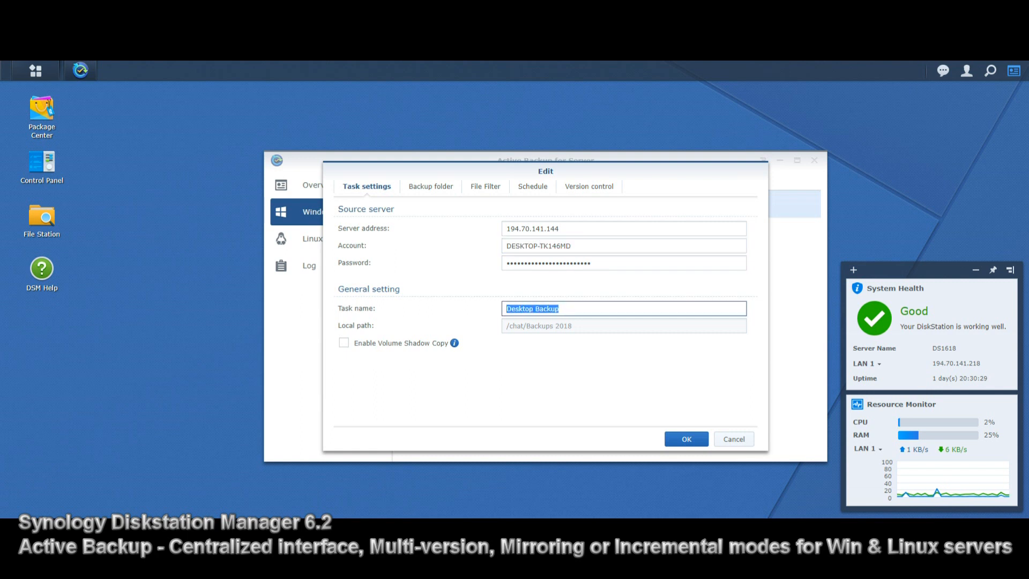
{"action": "left_click", "coordinate": [428, 185]}
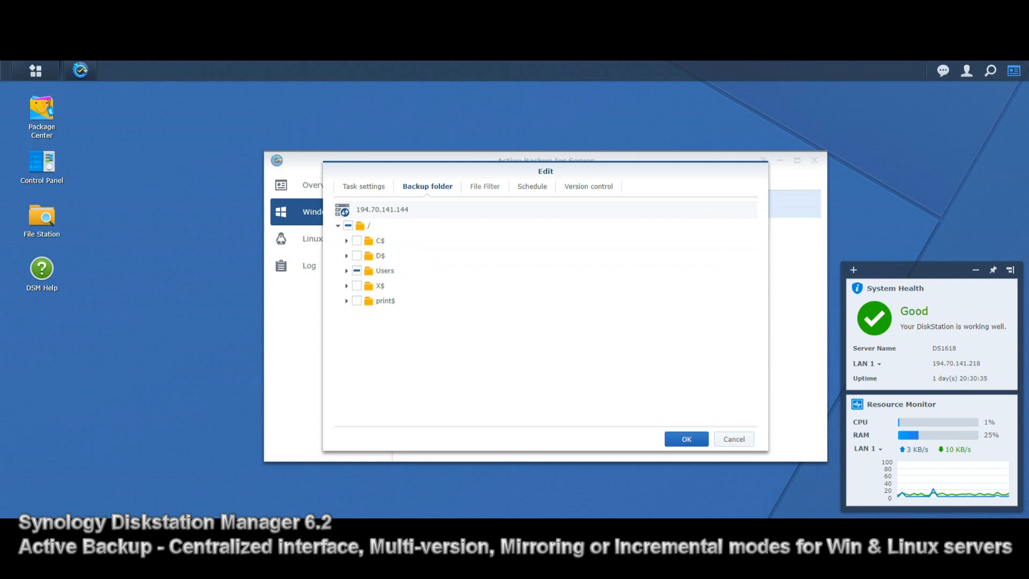
Step: Review the File Filter types and expand the Document category's individual extensions
{"action": "left_click", "coordinate": [482, 186]}
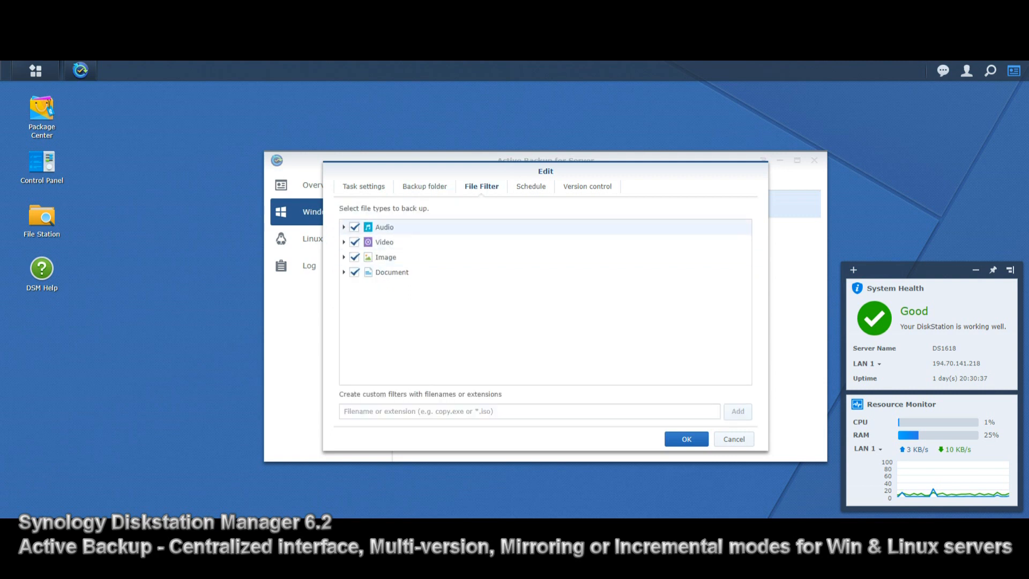
{"action": "left_click", "coordinate": [344, 226]}
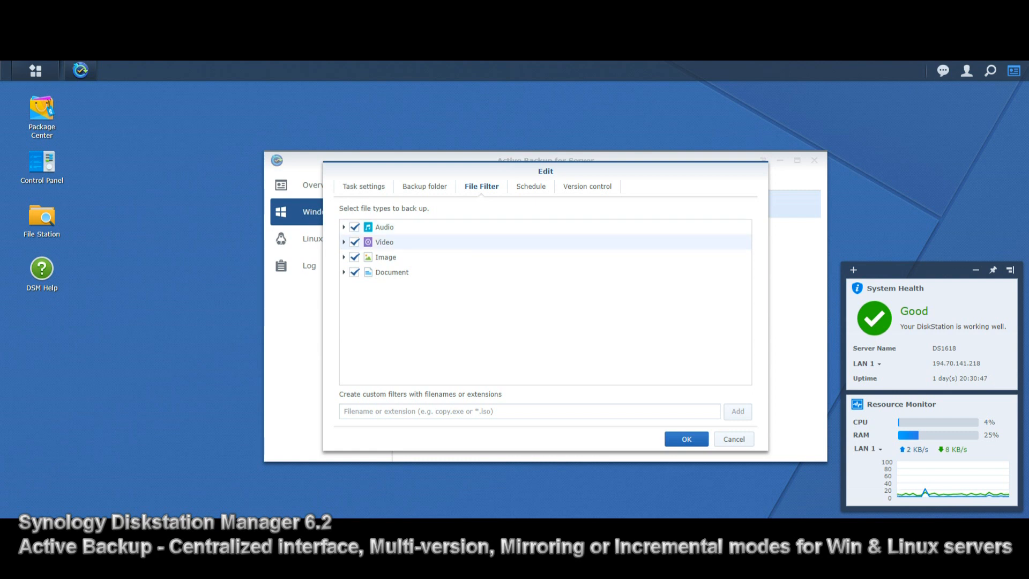
{"action": "left_click", "coordinate": [344, 271]}
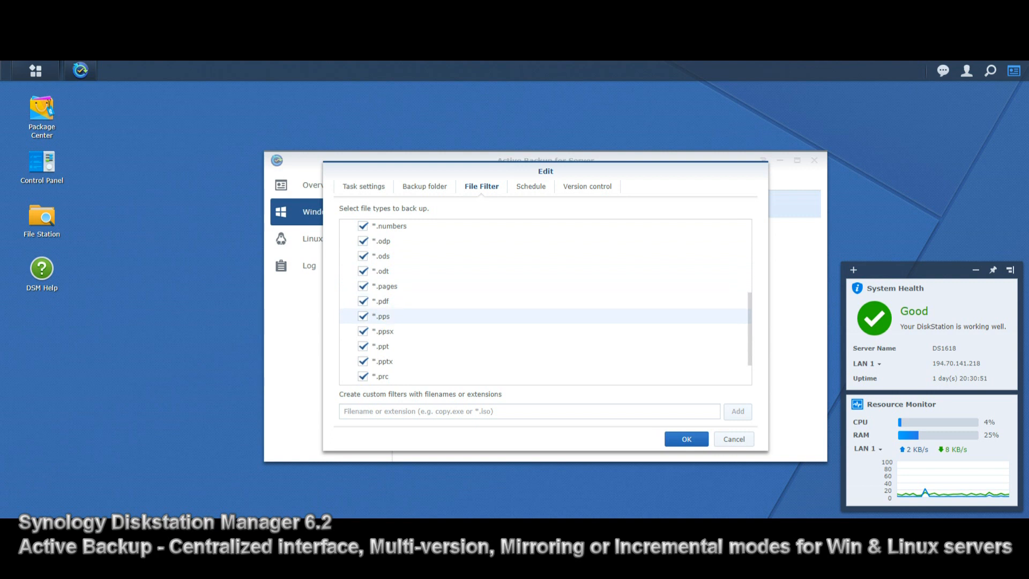
{"action": "scroll", "scroll_direction": "up", "scroll_amount": 3}
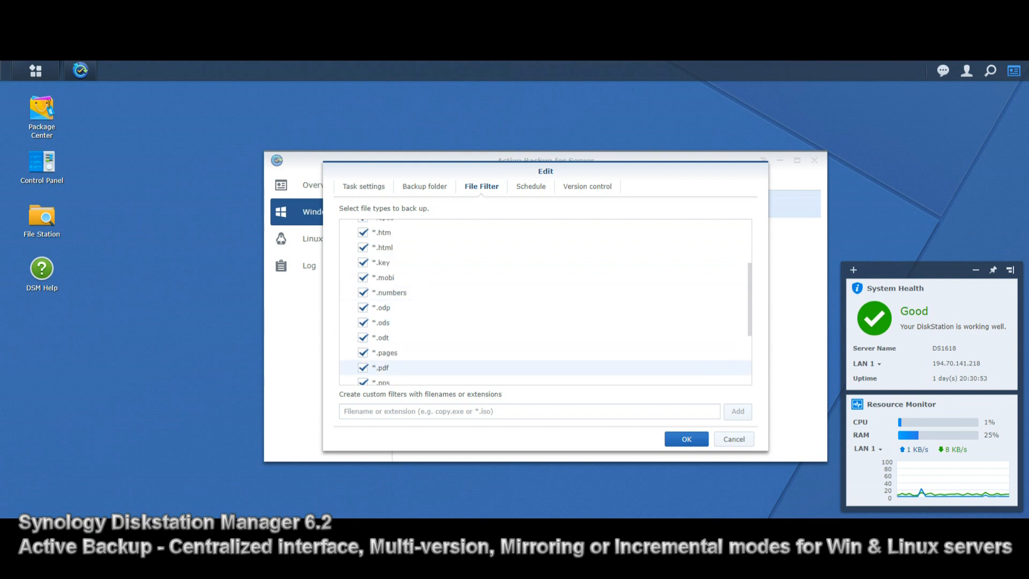
{"action": "left_click", "coordinate": [528, 411]}
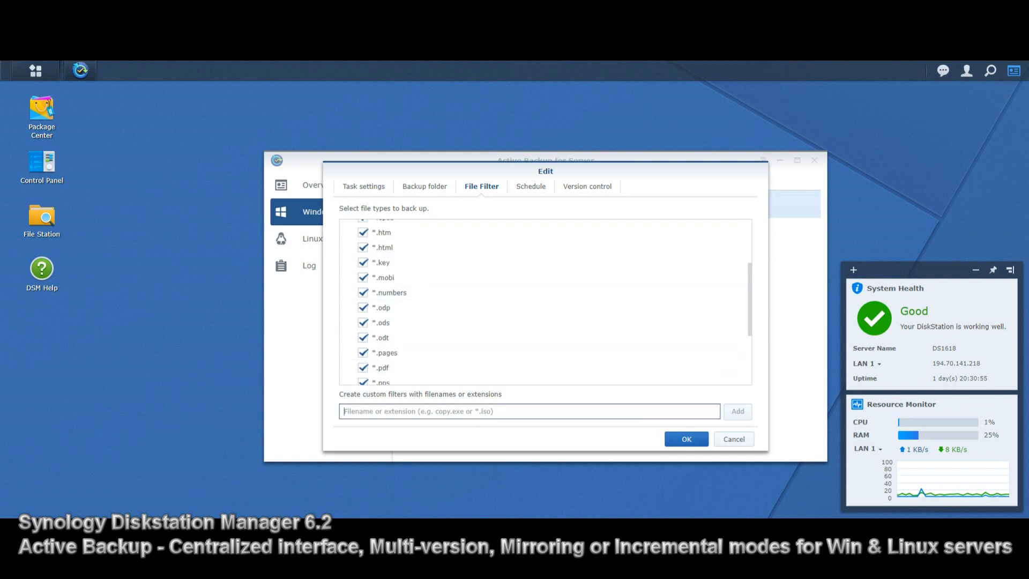
Step: Add a custom 'sff' extension filter, untick it to exclude .sff files, and move to the Schedule
{"action": "left_click", "coordinate": [528, 410]}
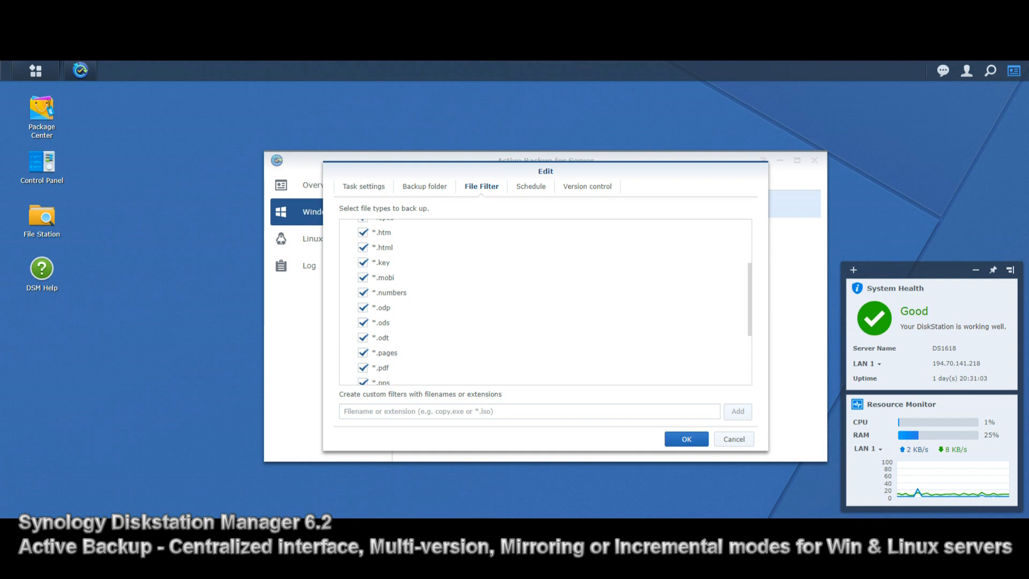
{"action": "left_click", "coordinate": [525, 410]}
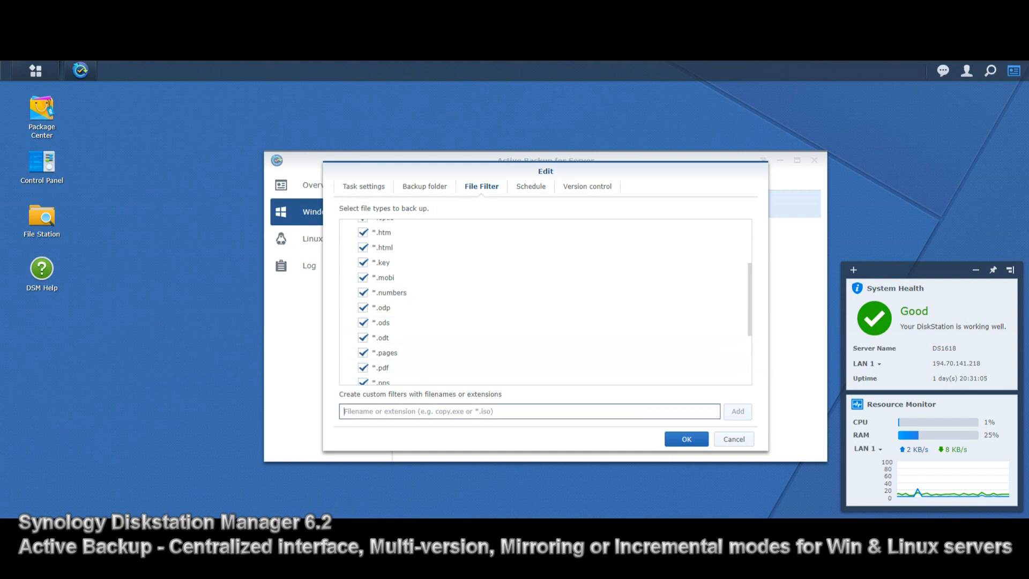
{"action": "left_click", "coordinate": [528, 411]}
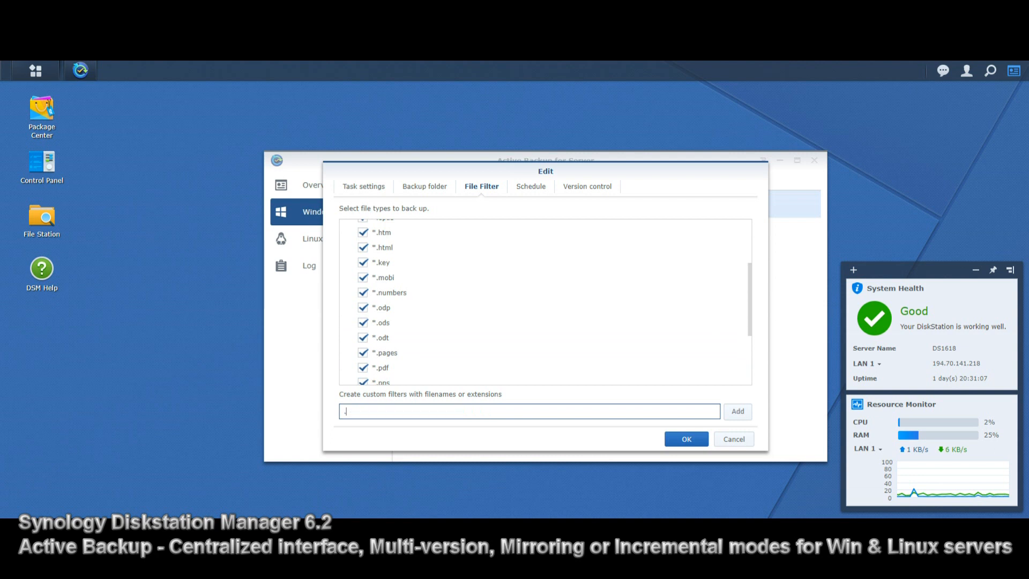
{"action": "type", "text": "sff"}
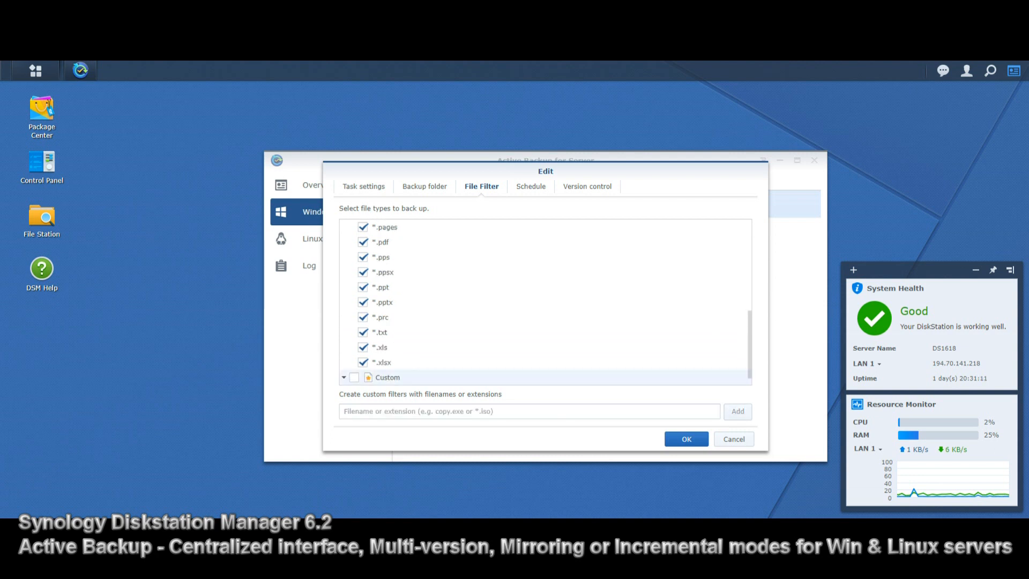
{"action": "left_click", "coordinate": [737, 410]}
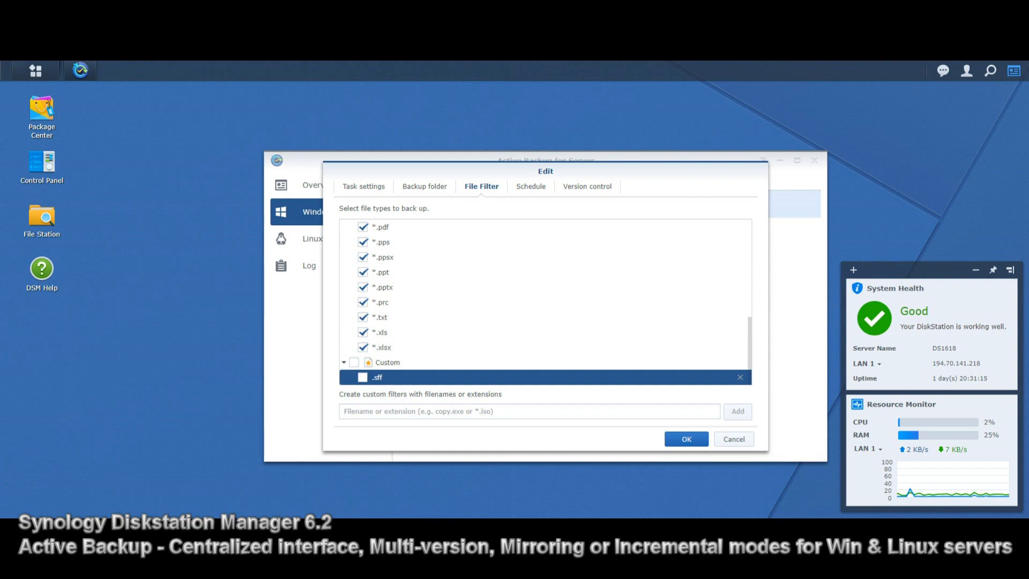
{"action": "left_click", "coordinate": [354, 362]}
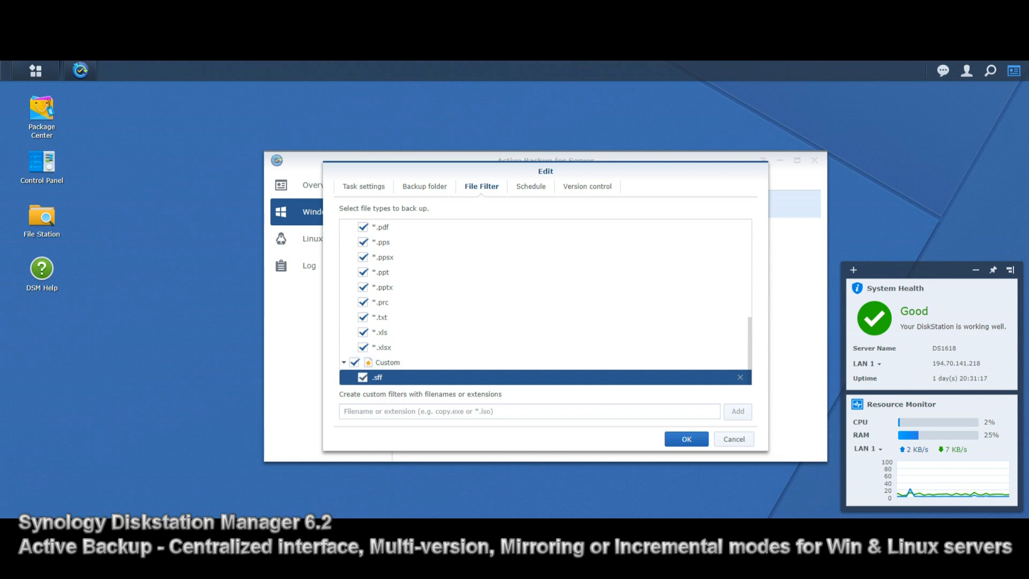
{"action": "left_click", "coordinate": [353, 361]}
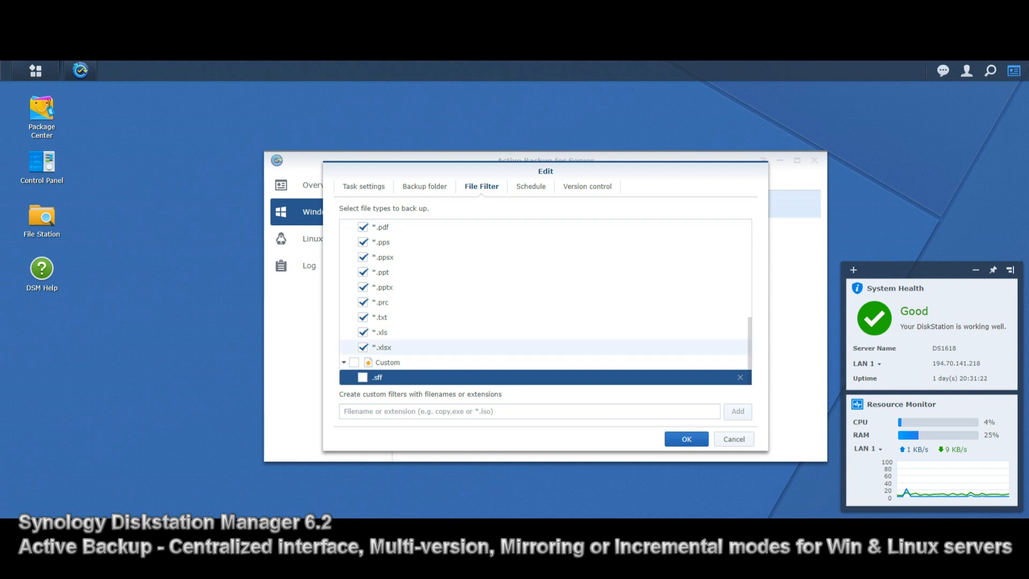
{"action": "left_click", "coordinate": [527, 186]}
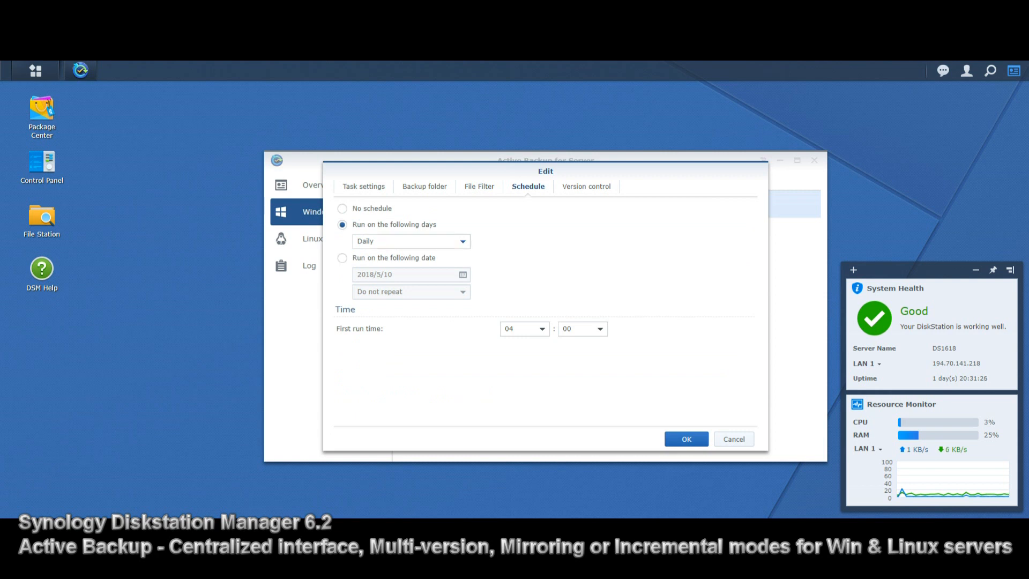
Step: View Version control: backup rotation enabled, rotating from the earliest of 256 versions
{"action": "left_click", "coordinate": [585, 186]}
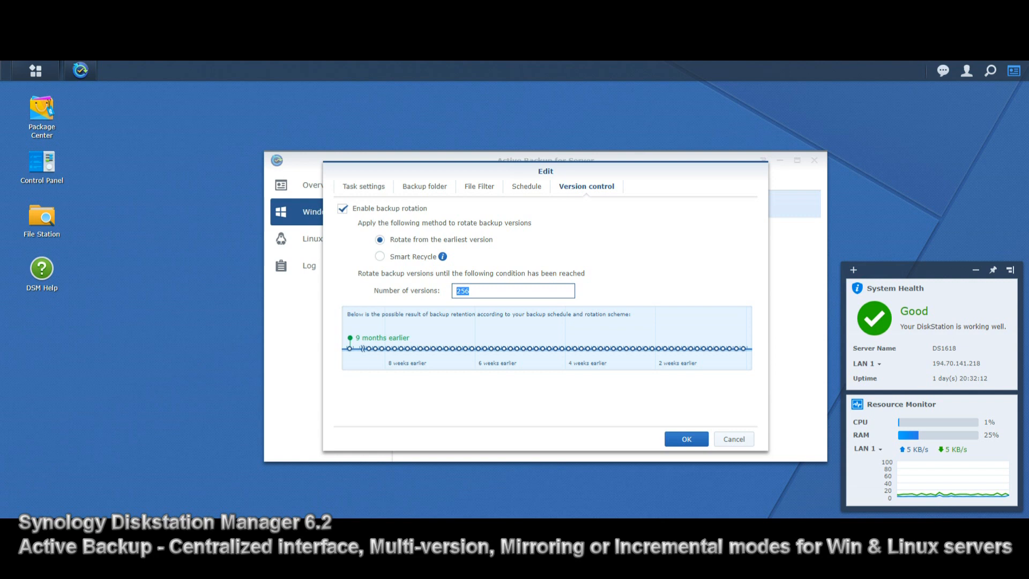
Step: Save the edited Desktop Backup settings with OK and Yes, then request to back it up now
{"action": "left_click", "coordinate": [685, 438]}
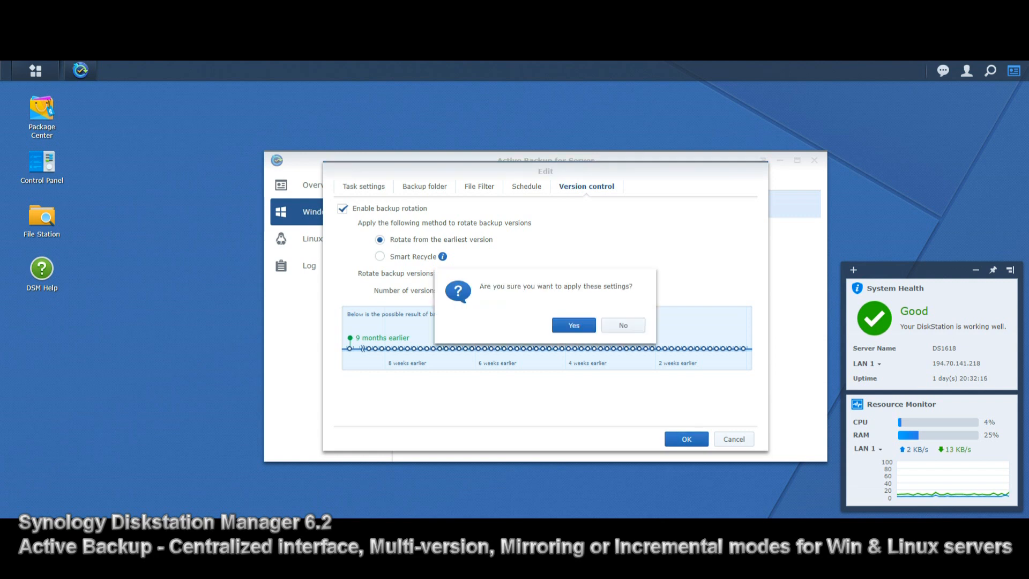
{"action": "left_click", "coordinate": [572, 325]}
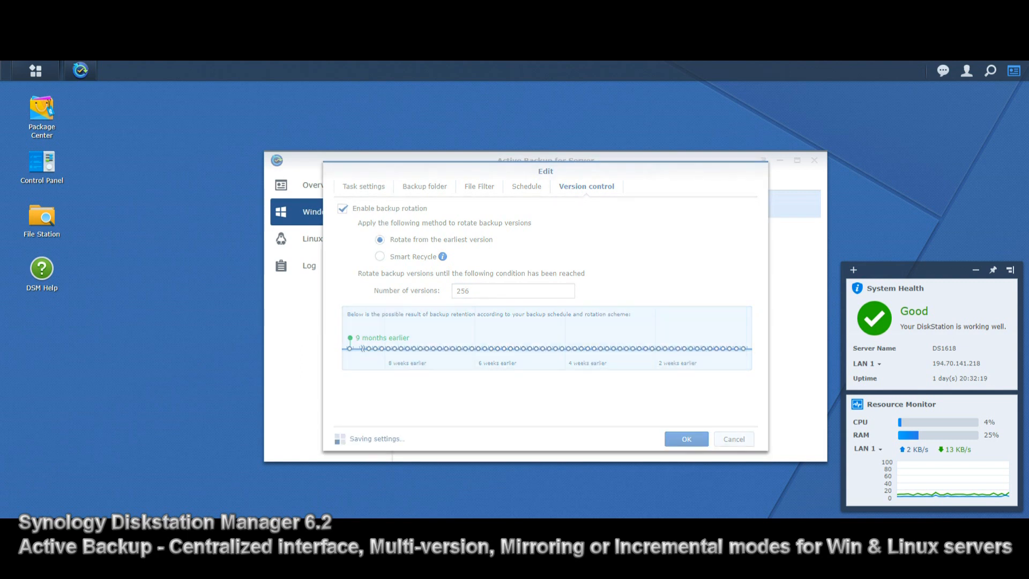
{"action": "left_click", "coordinate": [685, 438]}
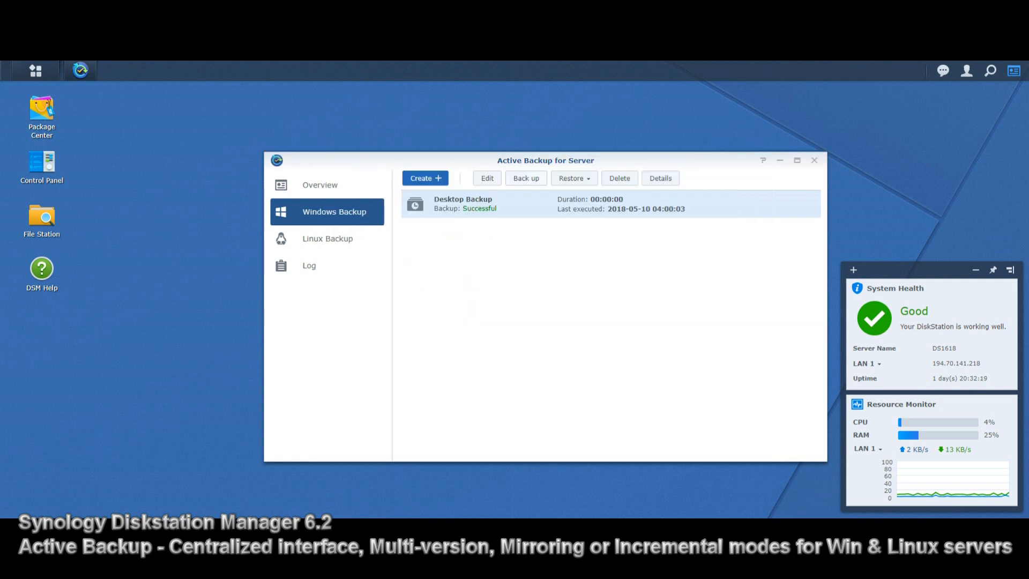
{"action": "left_click", "coordinate": [572, 177]}
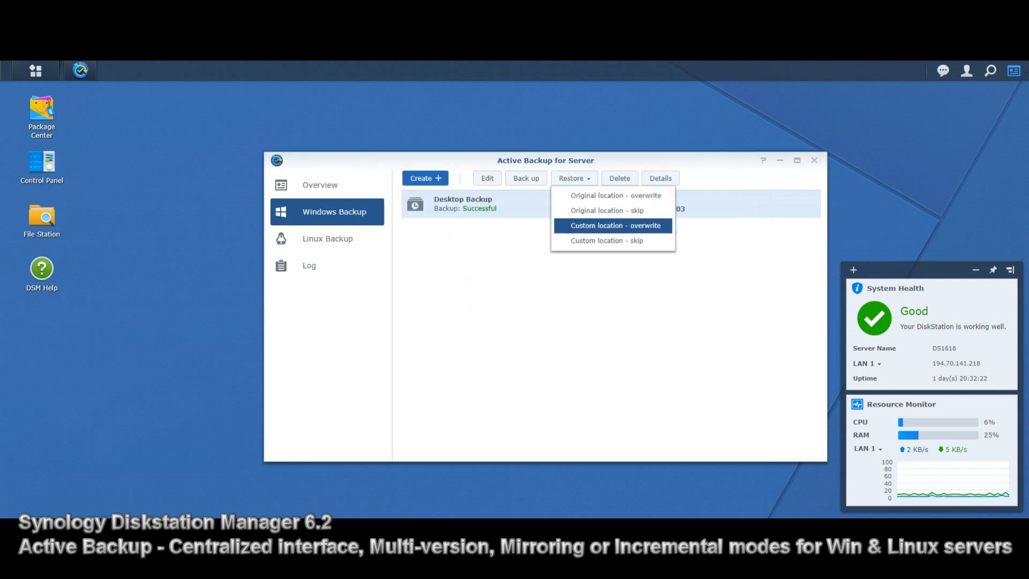
{"action": "left_click", "coordinate": [525, 177]}
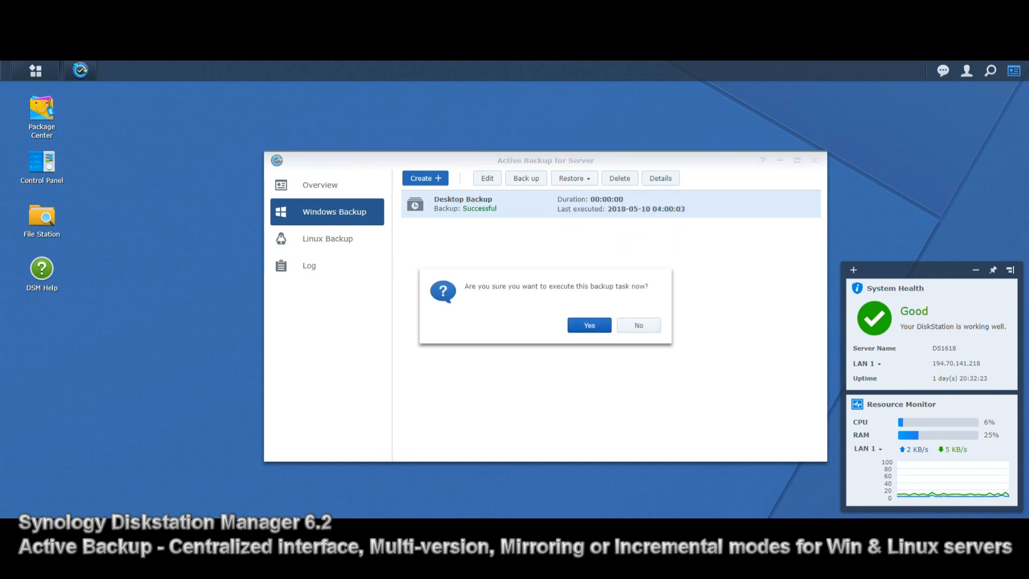
Step: Confirm running Desktop Backup now, check the Overview, and return to the Windows task list
{"action": "left_click", "coordinate": [589, 325]}
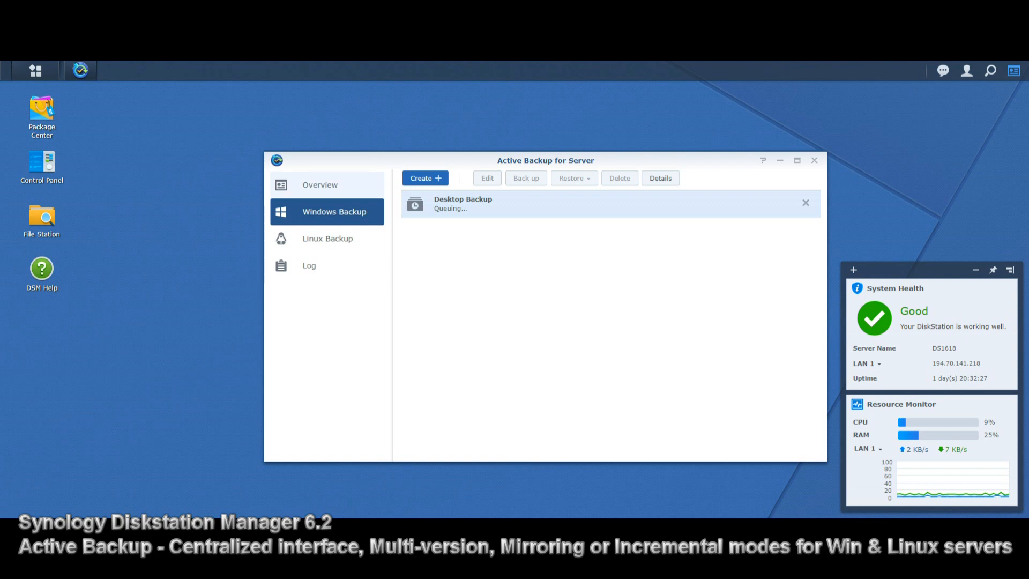
{"action": "left_click", "coordinate": [319, 184]}
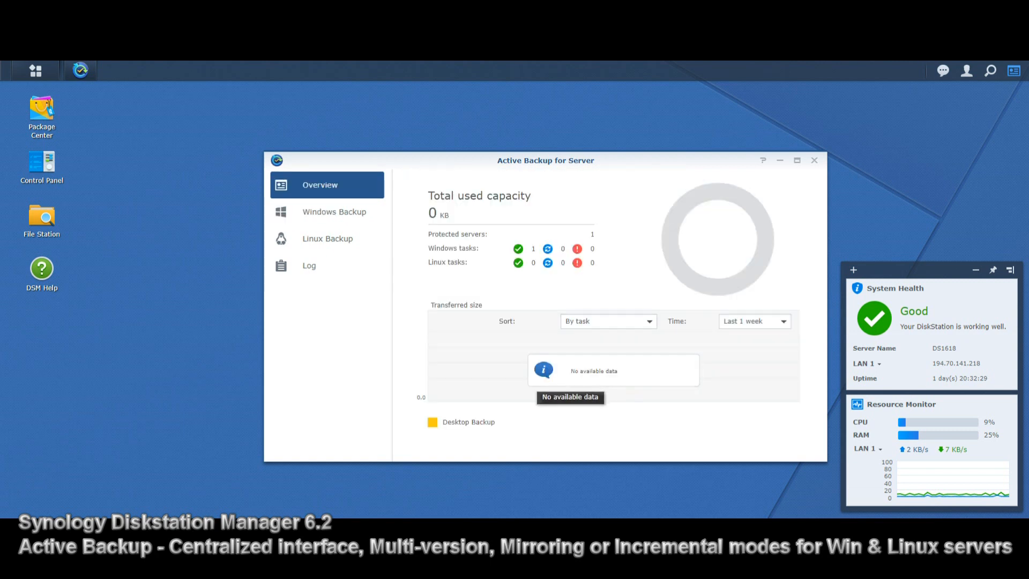
{"action": "left_click", "coordinate": [333, 211]}
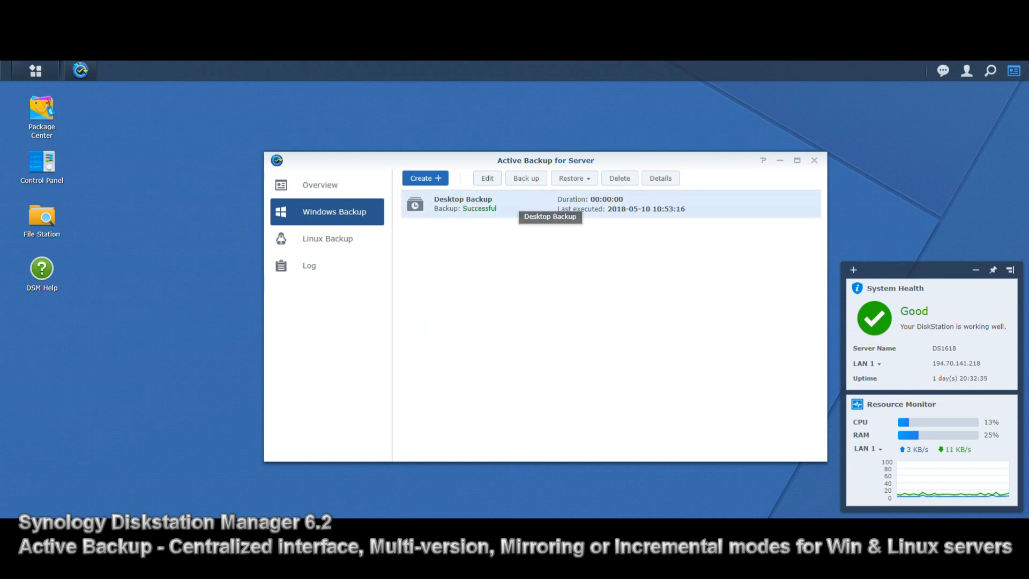
Step: Start restoring Desktop Backup using 'Custom location - overwrite'
{"action": "left_click", "coordinate": [572, 178]}
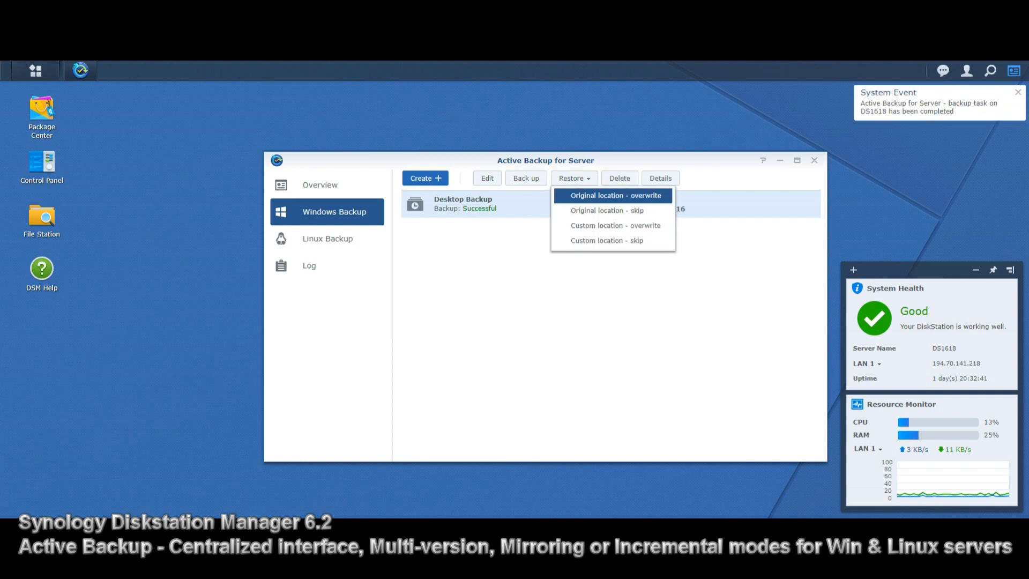
{"action": "mouse_move", "coordinate": [612, 210]}
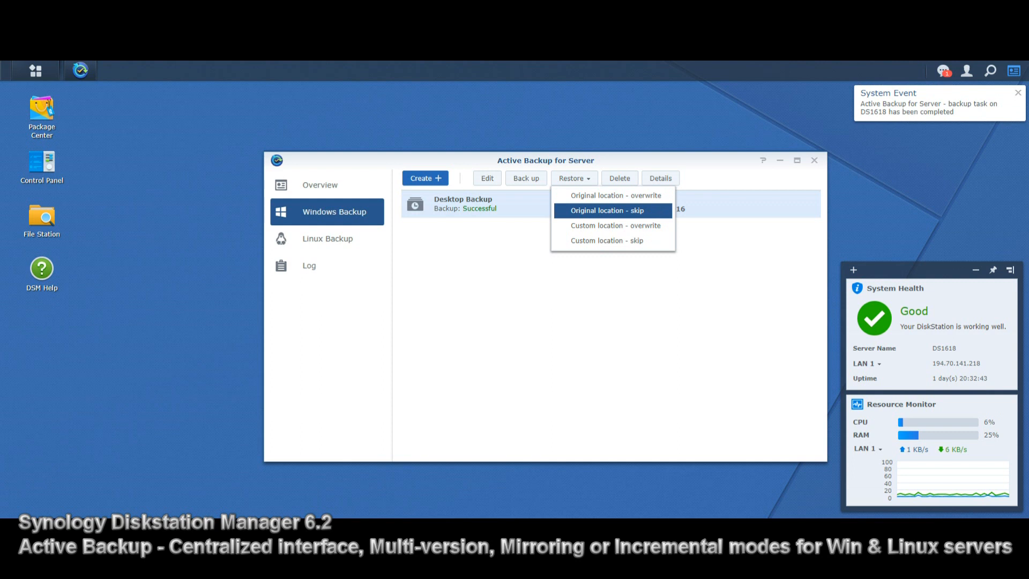
{"action": "mouse_move", "coordinate": [613, 225]}
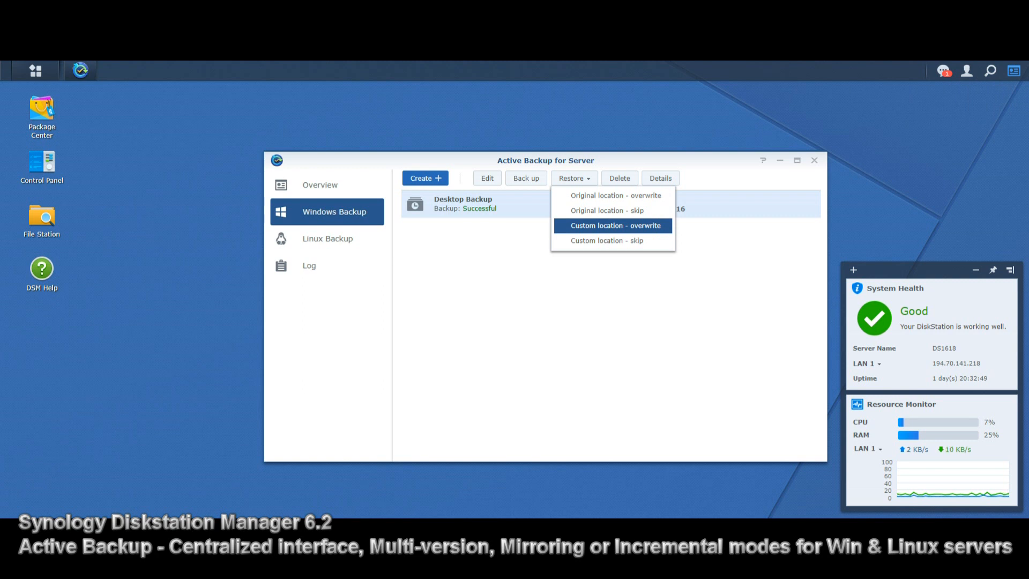
{"action": "left_click", "coordinate": [612, 225]}
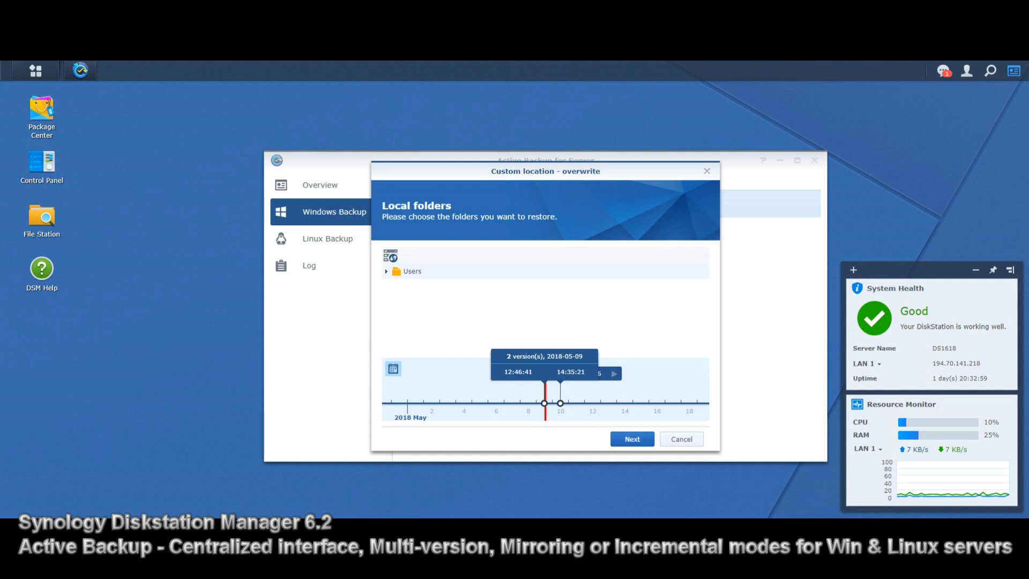
Step: Browse Users › Default › Desktop in the restore tree, reselect Users, then cancel without restoring
{"action": "left_click", "coordinate": [386, 271]}
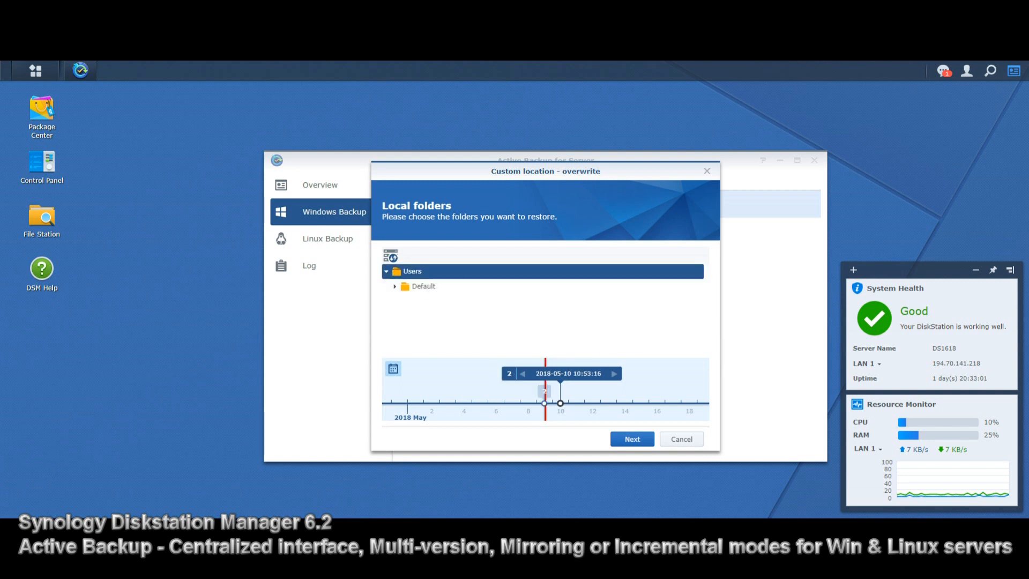
{"action": "left_click", "coordinate": [395, 286]}
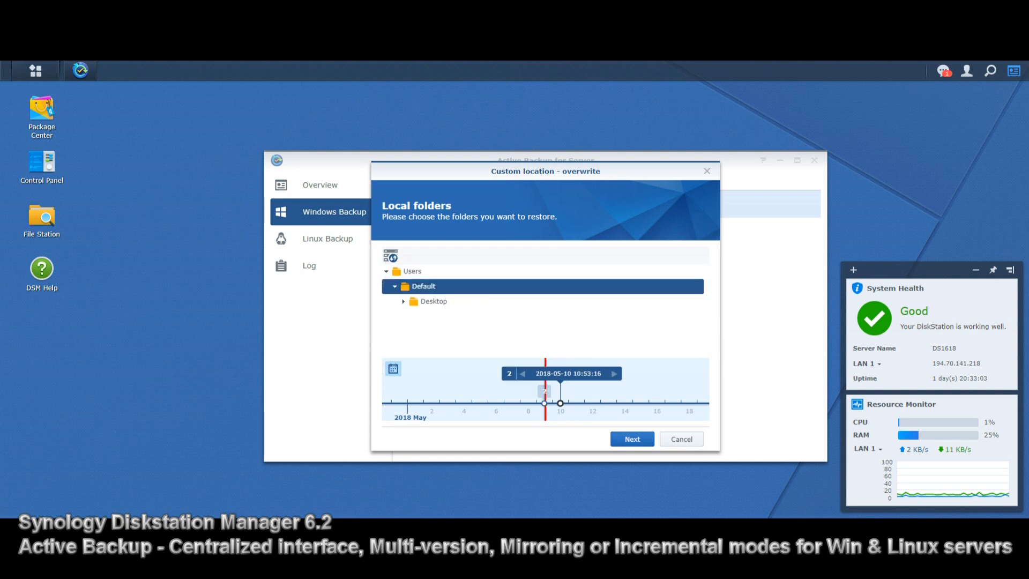
{"action": "left_click", "coordinate": [432, 301]}
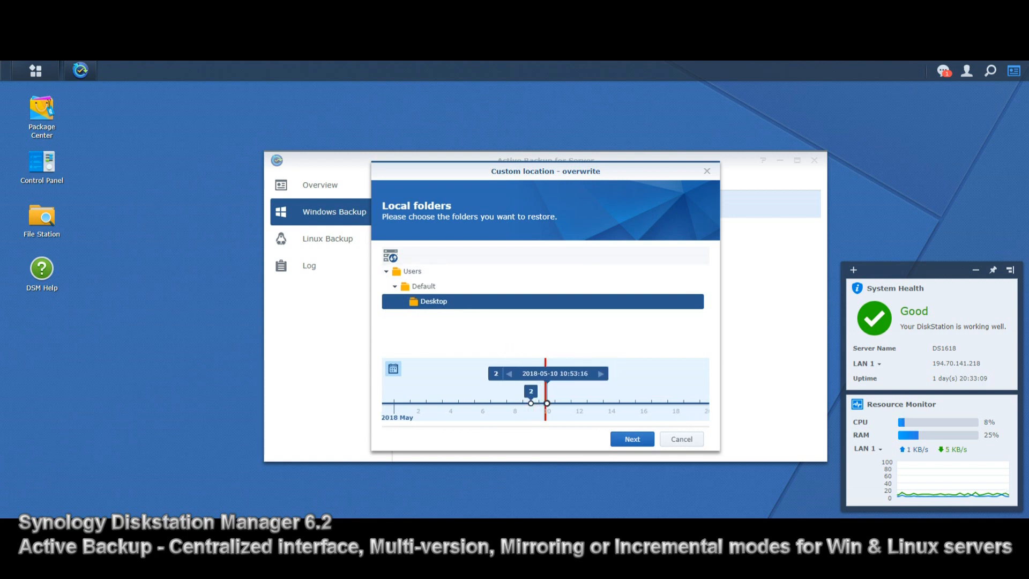
{"action": "left_click", "coordinate": [411, 271]}
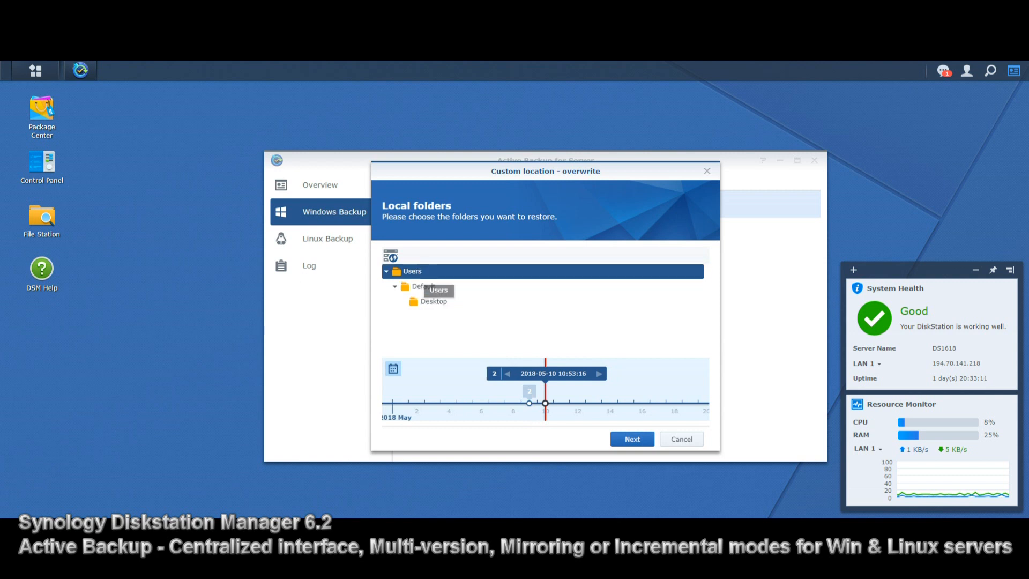
{"action": "left_click", "coordinate": [394, 367]}
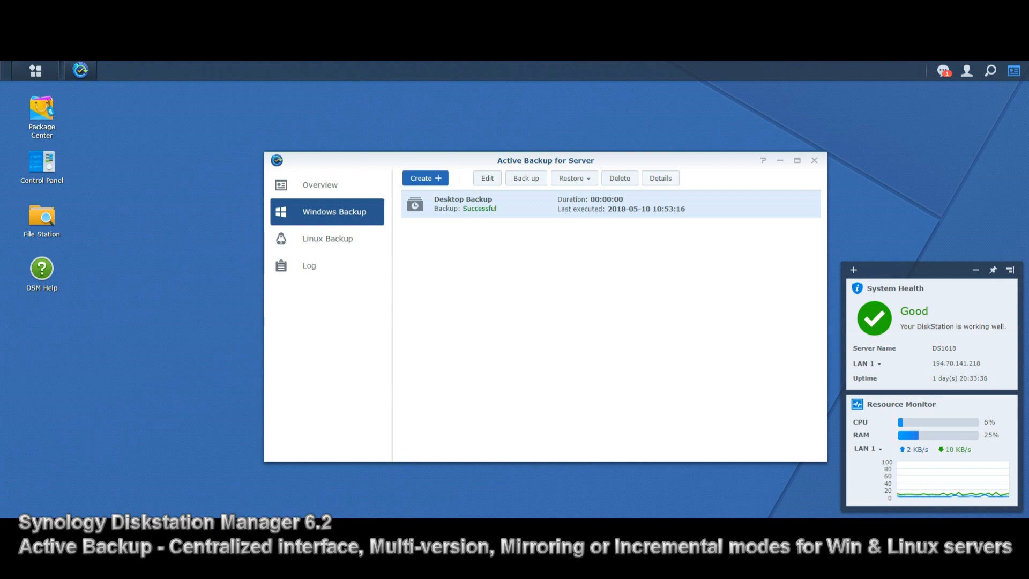
Step: Check Desktop Backup's details and log, close them, then begin a new backup task
{"action": "left_click", "coordinate": [659, 178]}
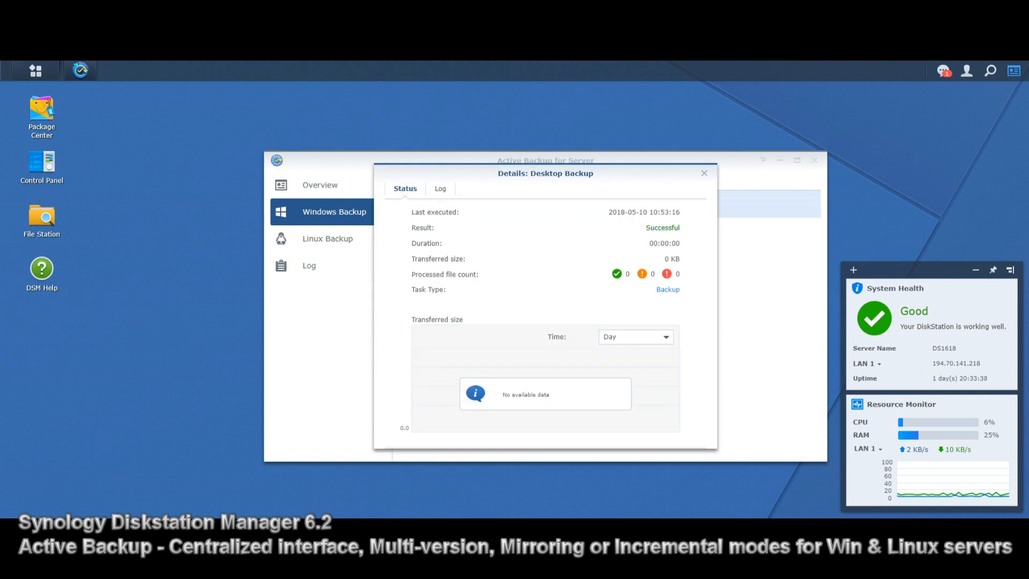
{"action": "left_click", "coordinate": [439, 189]}
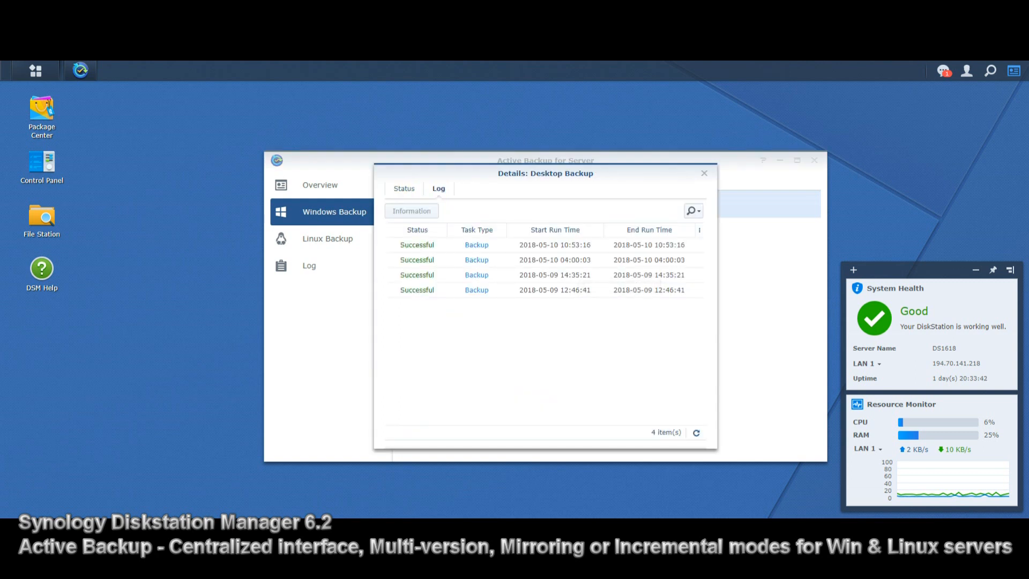
{"action": "left_click", "coordinate": [703, 173]}
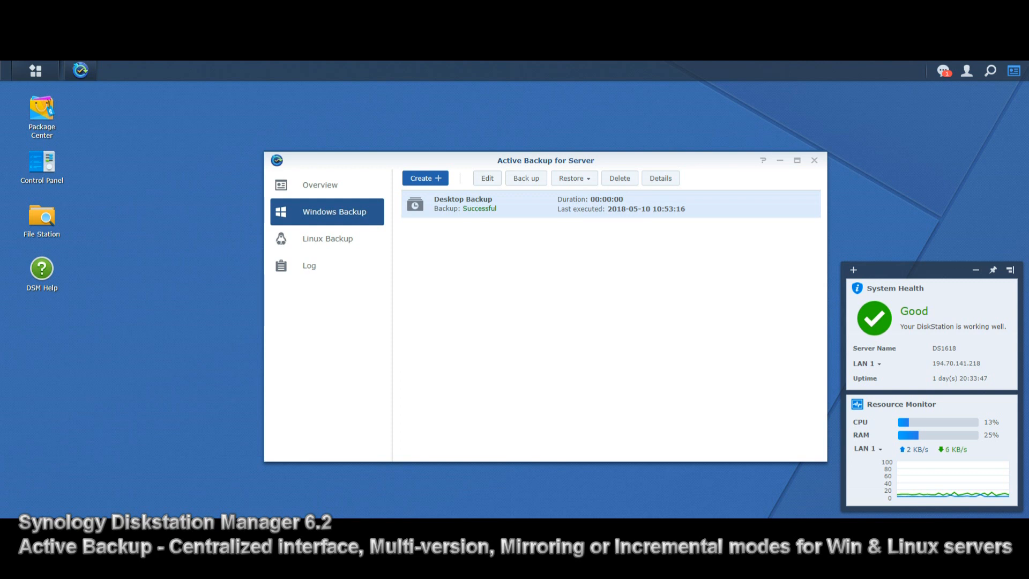
{"action": "left_click", "coordinate": [425, 178]}
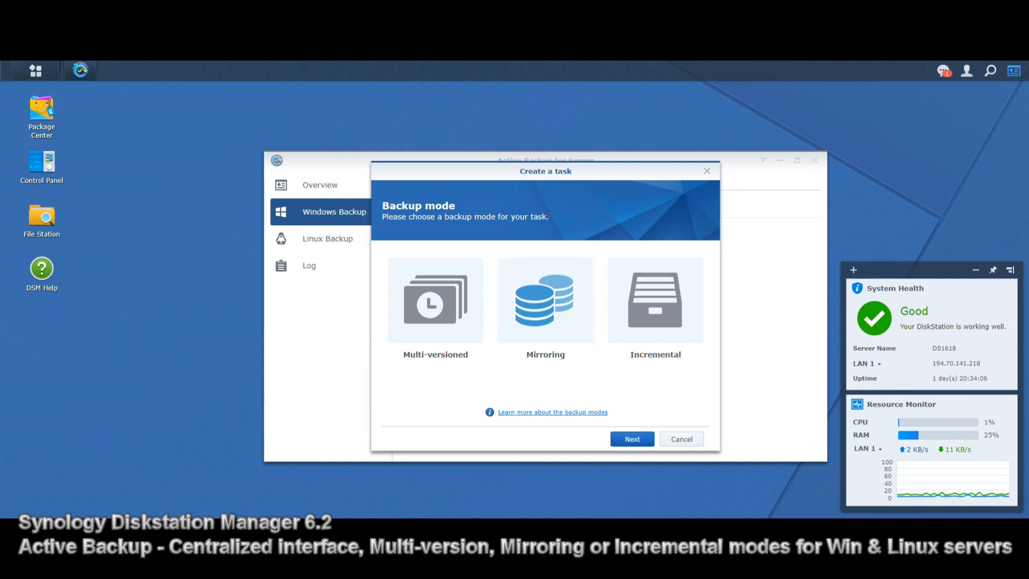
Step: Try Multi-versioned mode with empty server fields, cancel, and reopen the Create a task wizard
{"action": "left_click", "coordinate": [630, 438]}
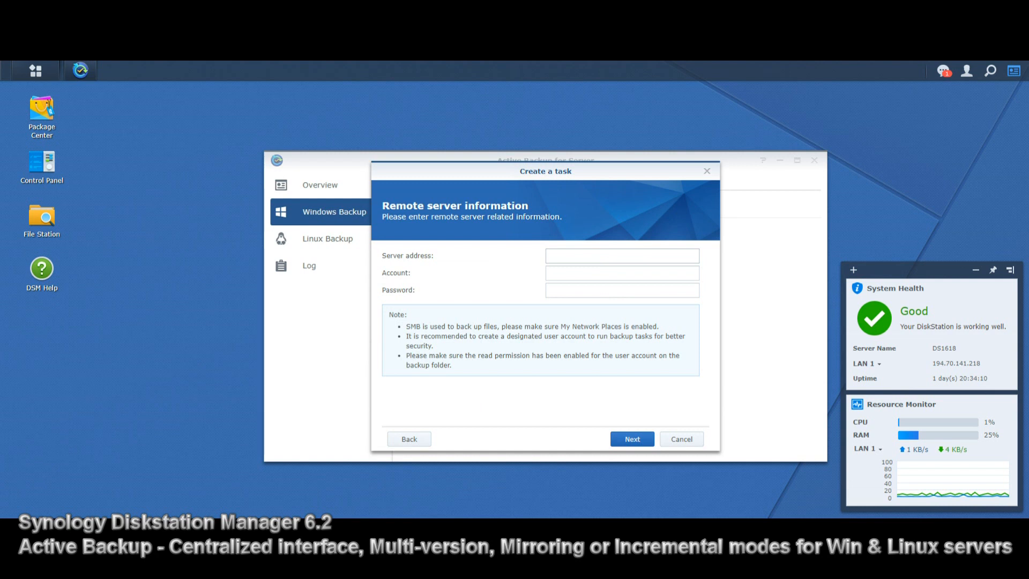
{"action": "left_click", "coordinate": [620, 255]}
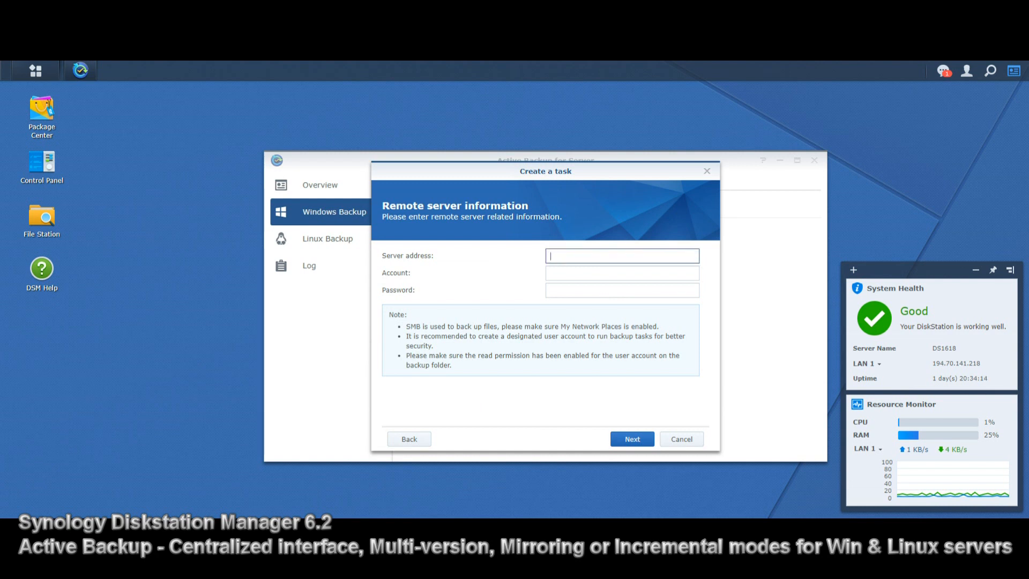
{"action": "left_click", "coordinate": [630, 438]}
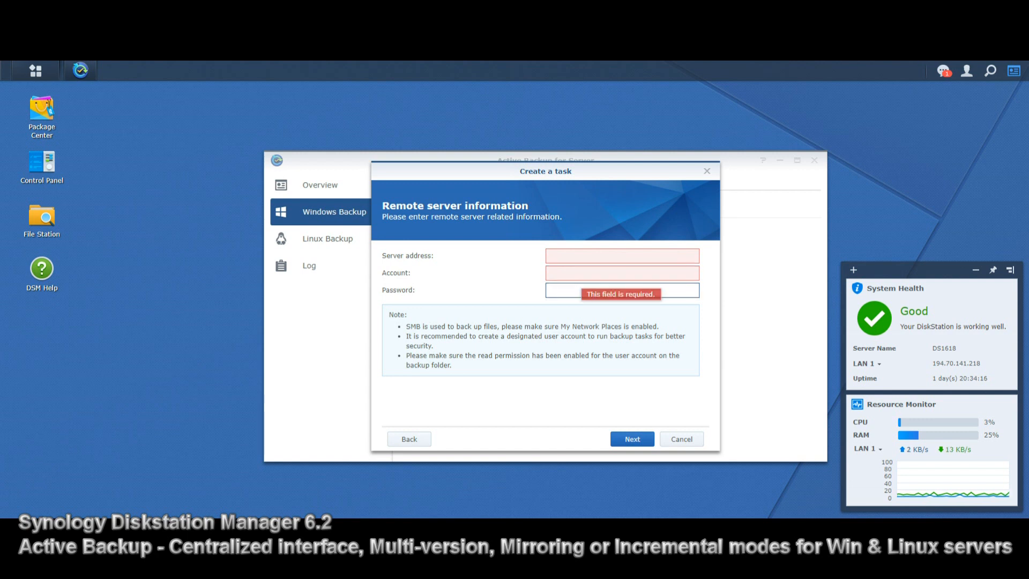
{"action": "left_click", "coordinate": [621, 291]}
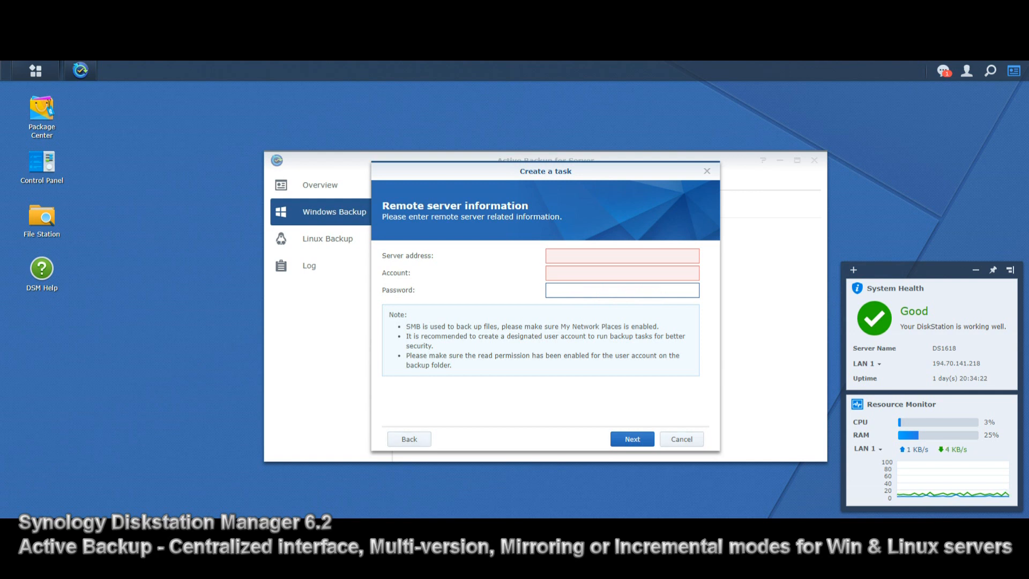
{"action": "left_click", "coordinate": [620, 291]}
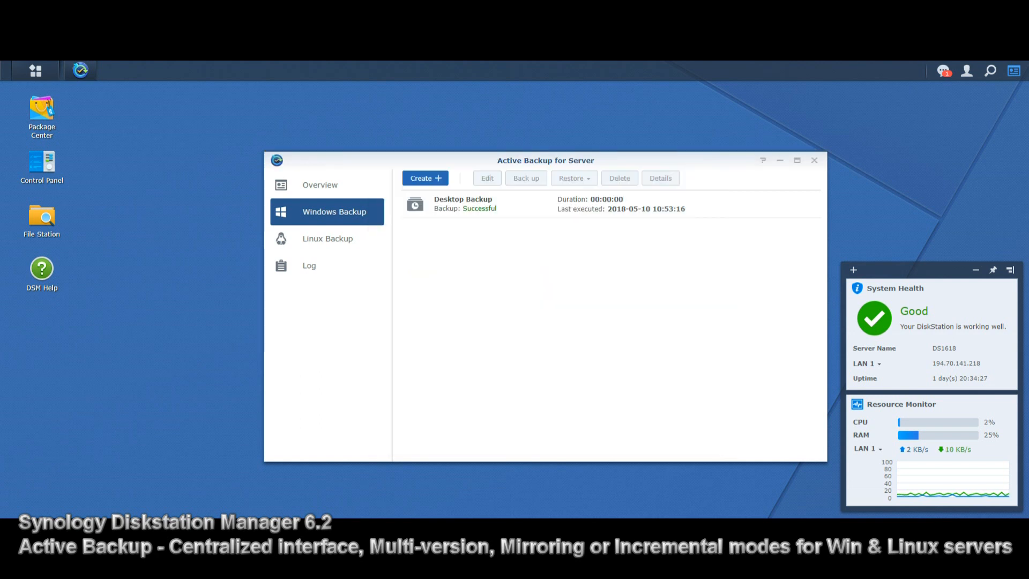
{"action": "left_click", "coordinate": [425, 178]}
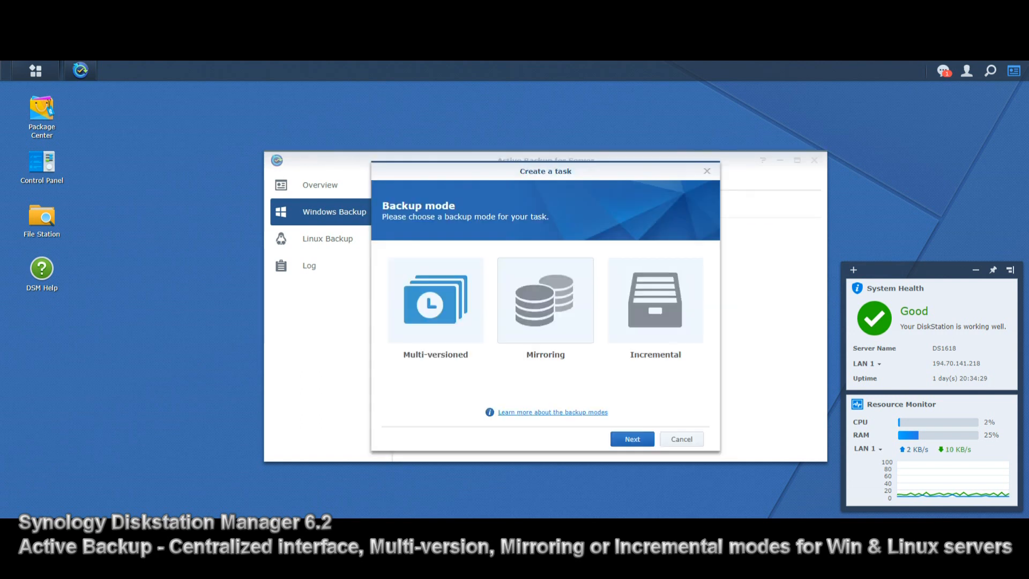
Step: Try Incremental mode, cancel the wizard, and view the empty Linux Backup task list
{"action": "left_click", "coordinate": [654, 300]}
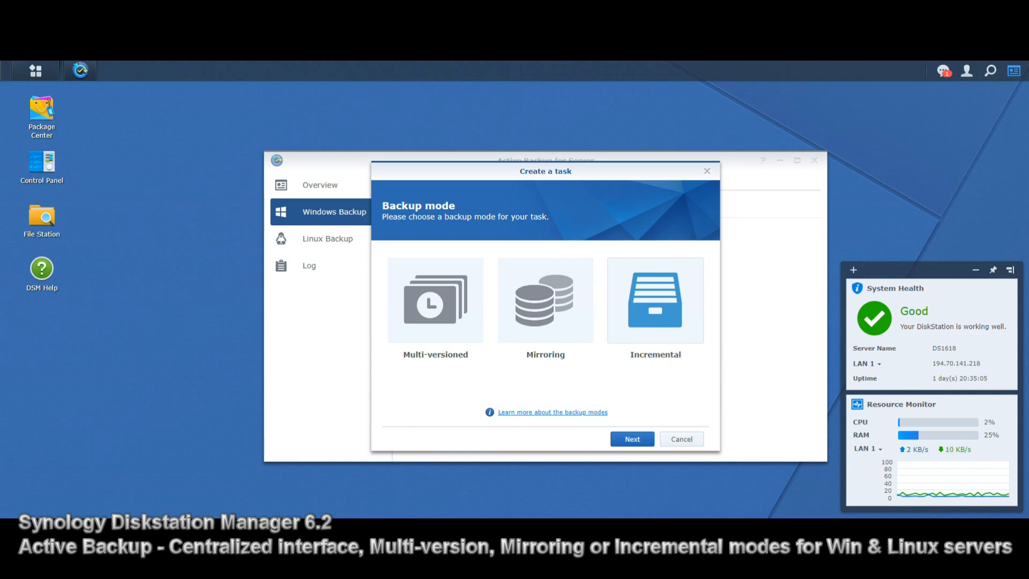
{"action": "left_click", "coordinate": [630, 438]}
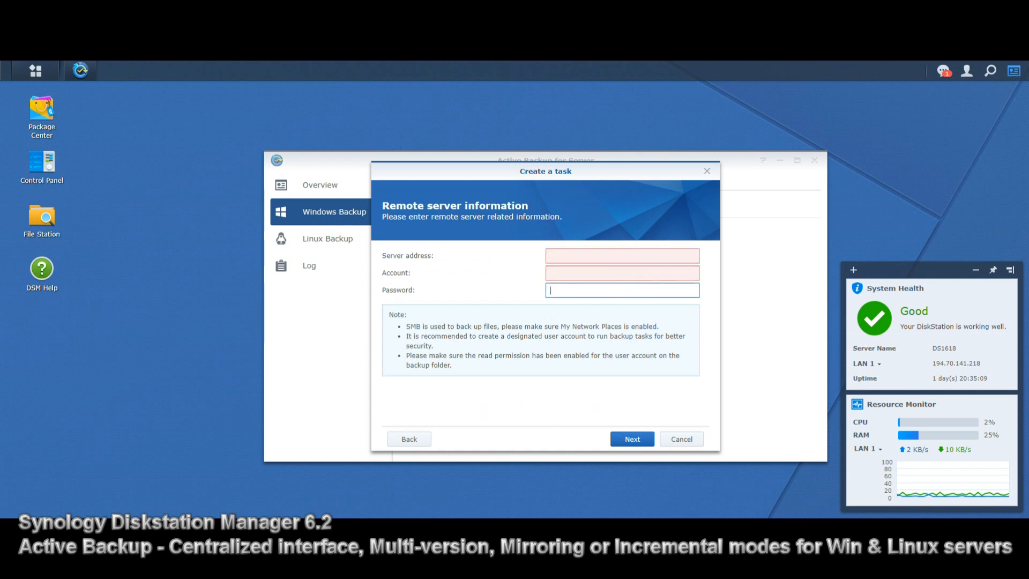
{"action": "left_click", "coordinate": [680, 439]}
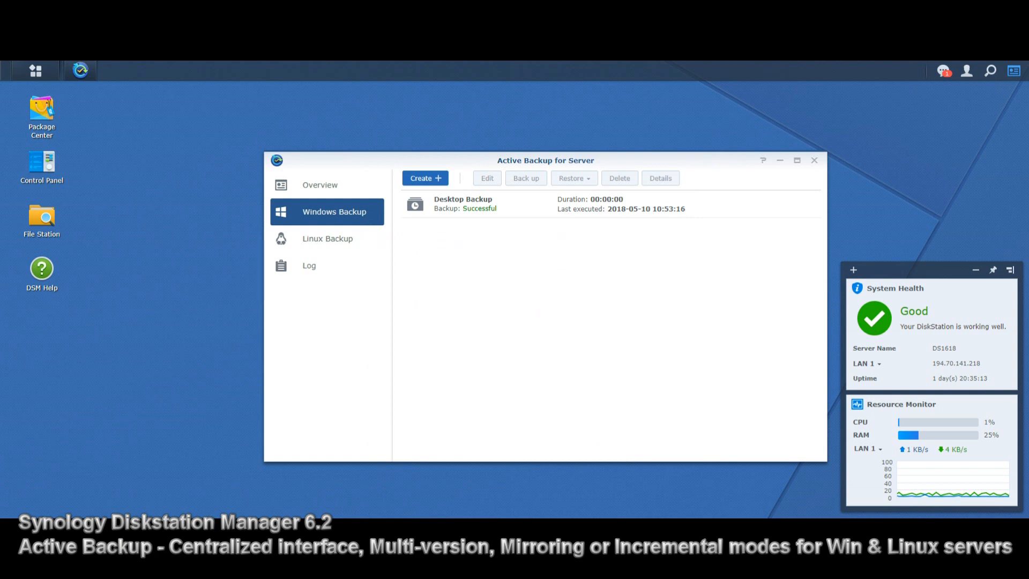
{"action": "left_click", "coordinate": [328, 238]}
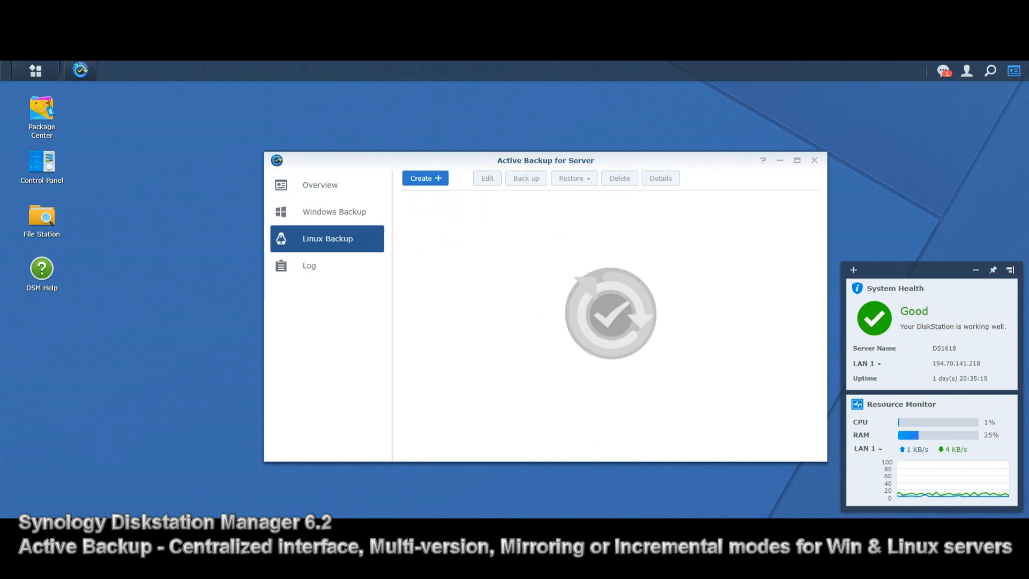
Step: Cancel a Linux task wizard, return to Windows Backup, and close Active Backup for Server
{"action": "left_click", "coordinate": [425, 178]}
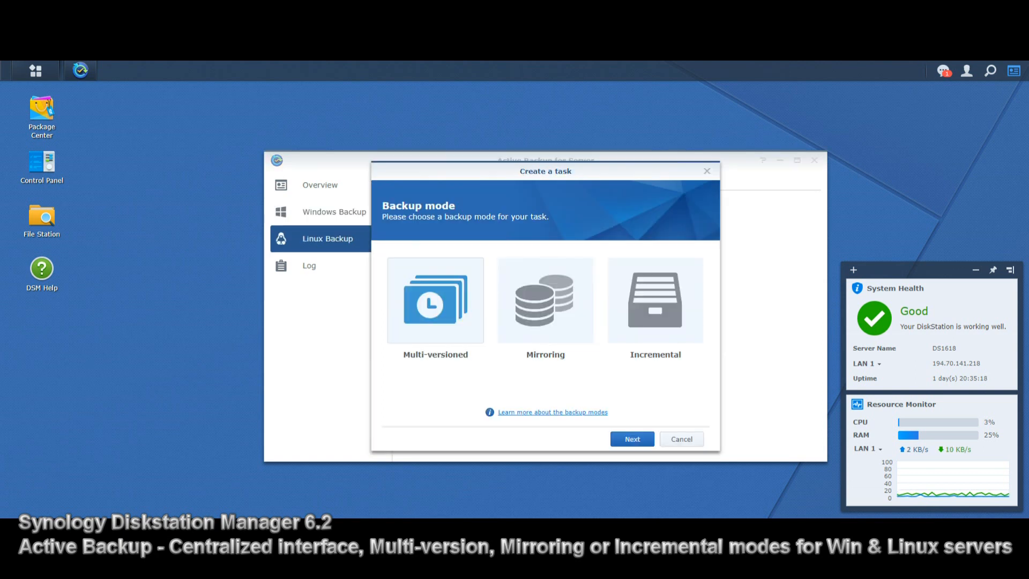
{"action": "left_click", "coordinate": [630, 438]}
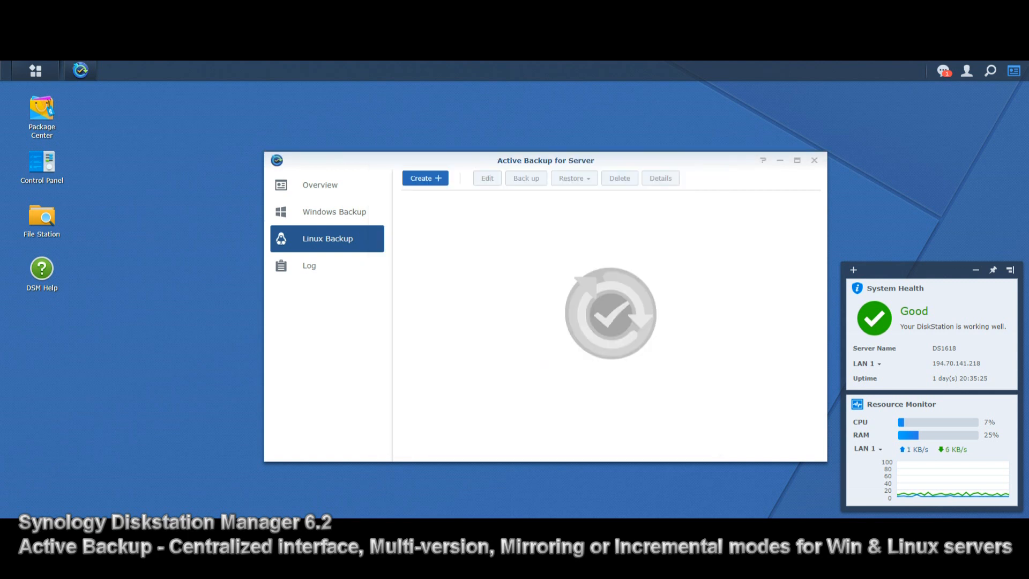
{"action": "left_click", "coordinate": [334, 211]}
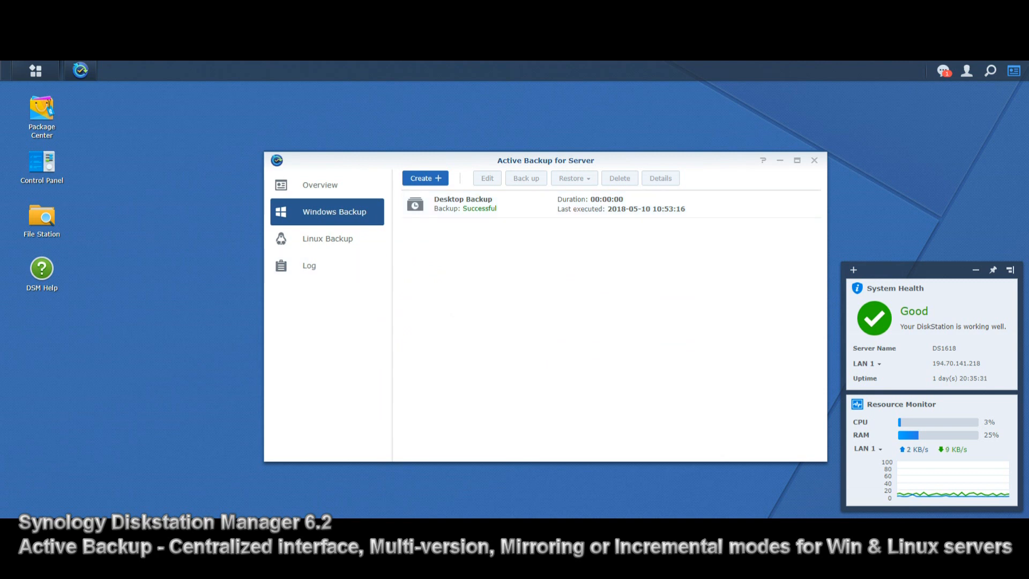
{"action": "left_click", "coordinate": [813, 159]}
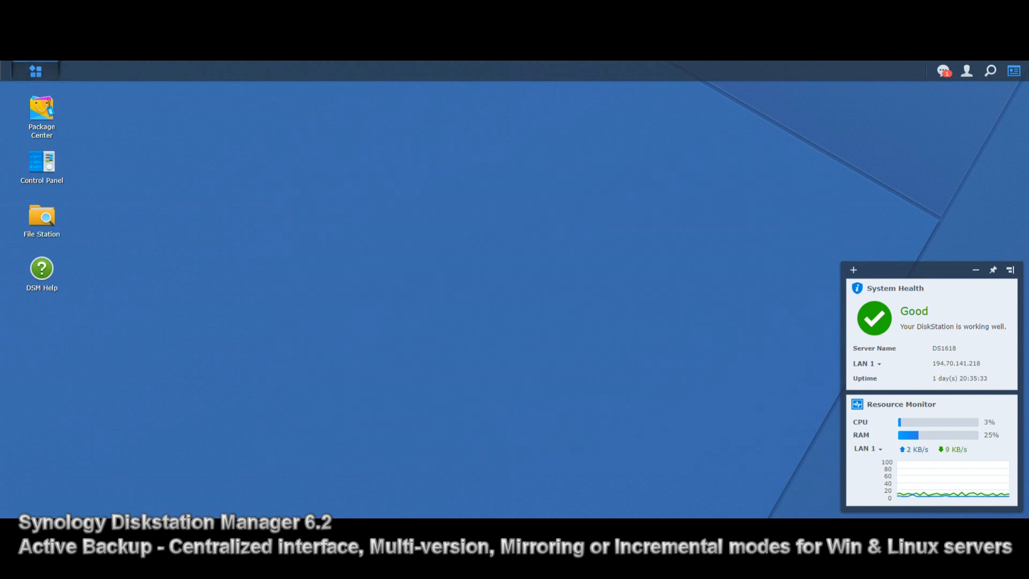
Step: From the Main Menu launch other Active Backup apps and close their empty overview windows
{"action": "left_click", "coordinate": [35, 71]}
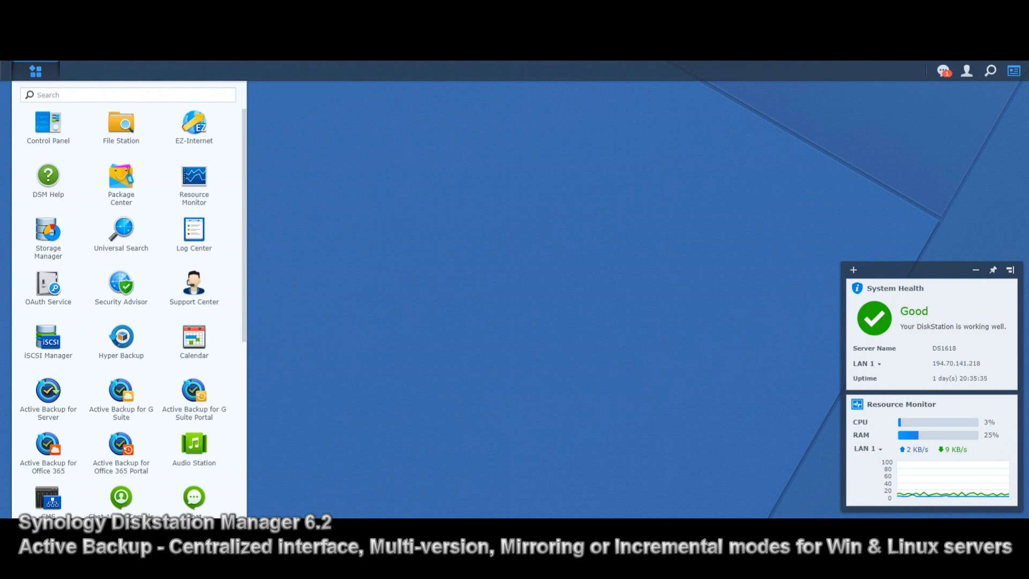
{"action": "left_click", "coordinate": [35, 71]}
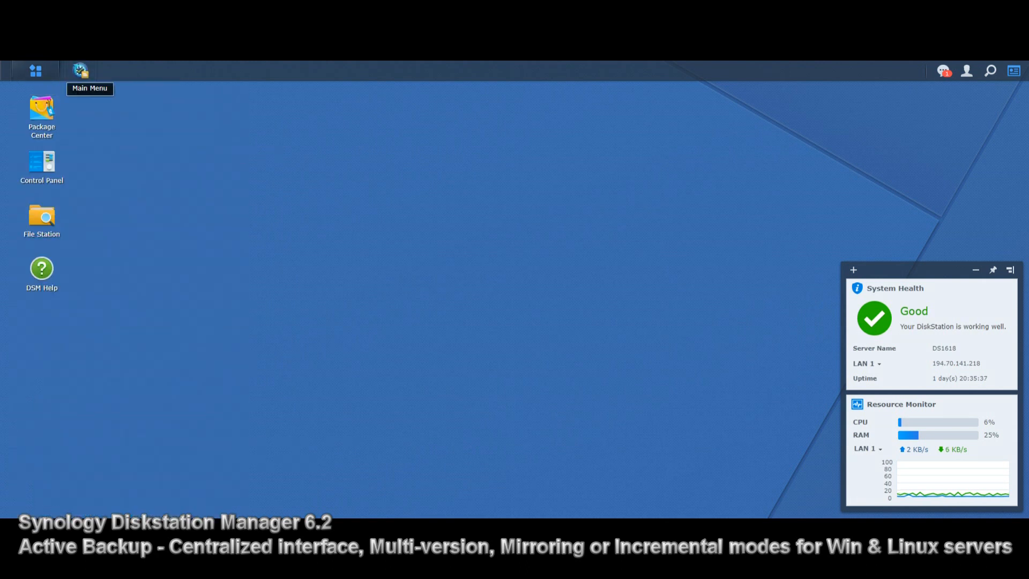
{"action": "left_click", "coordinate": [78, 70]}
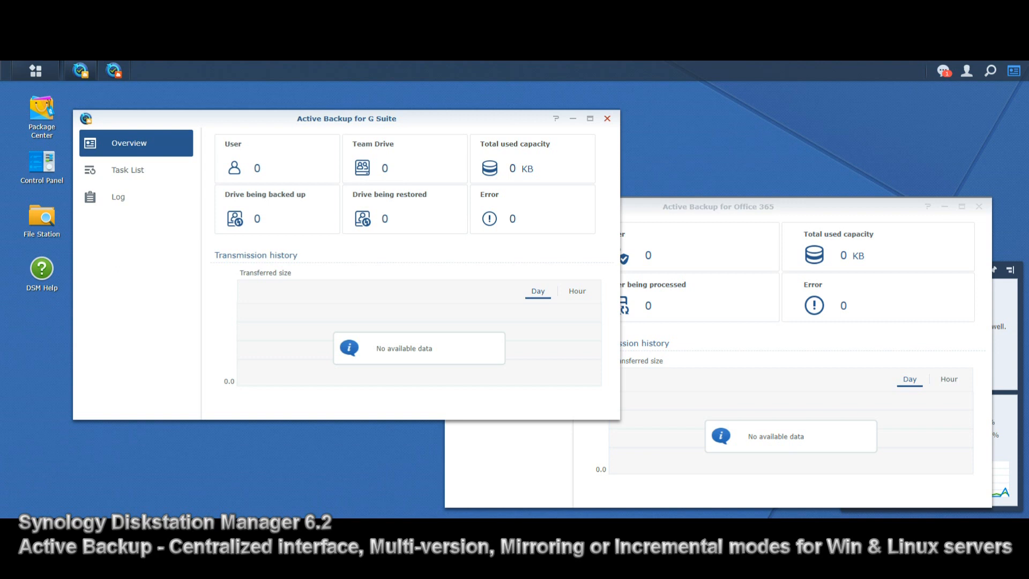
{"action": "left_click", "coordinate": [607, 118]}
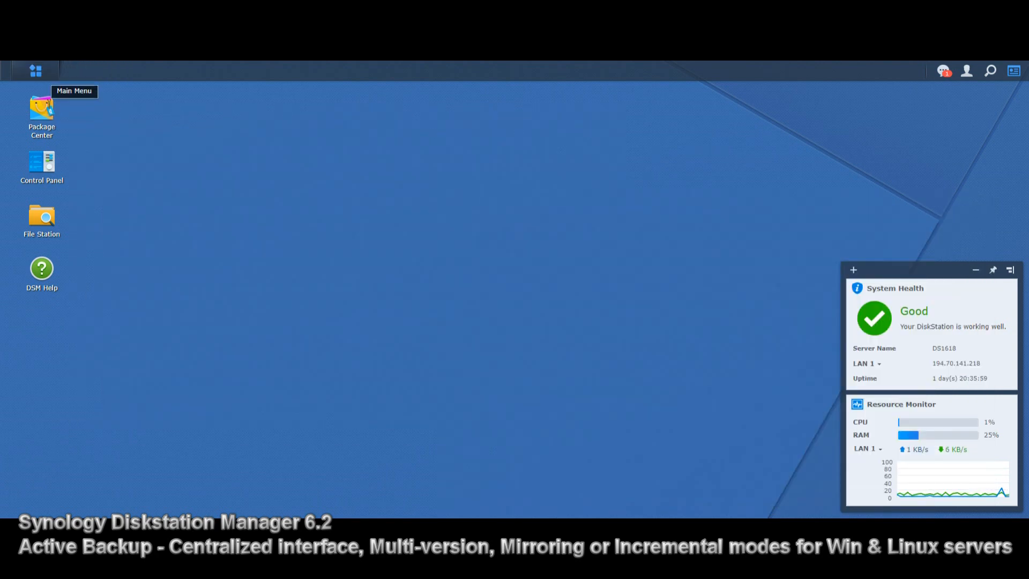
{"action": "mouse_move", "coordinate": [42, 111]}
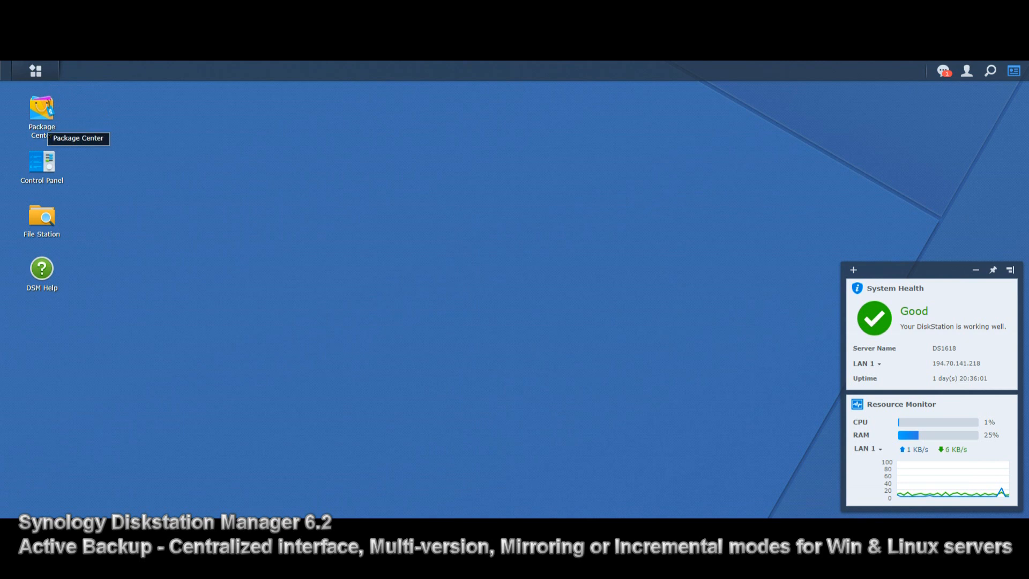
{"action": "mouse_move", "coordinate": [35, 70]}
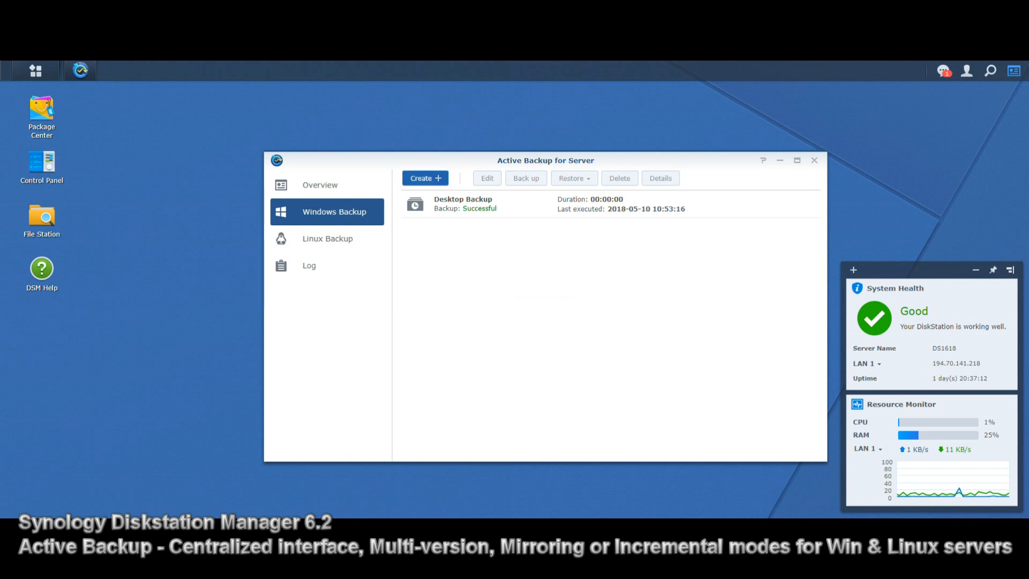
Step: Start a new Windows task in Multi-versioned mode and reach the remote server page
{"action": "left_click", "coordinate": [424, 178]}
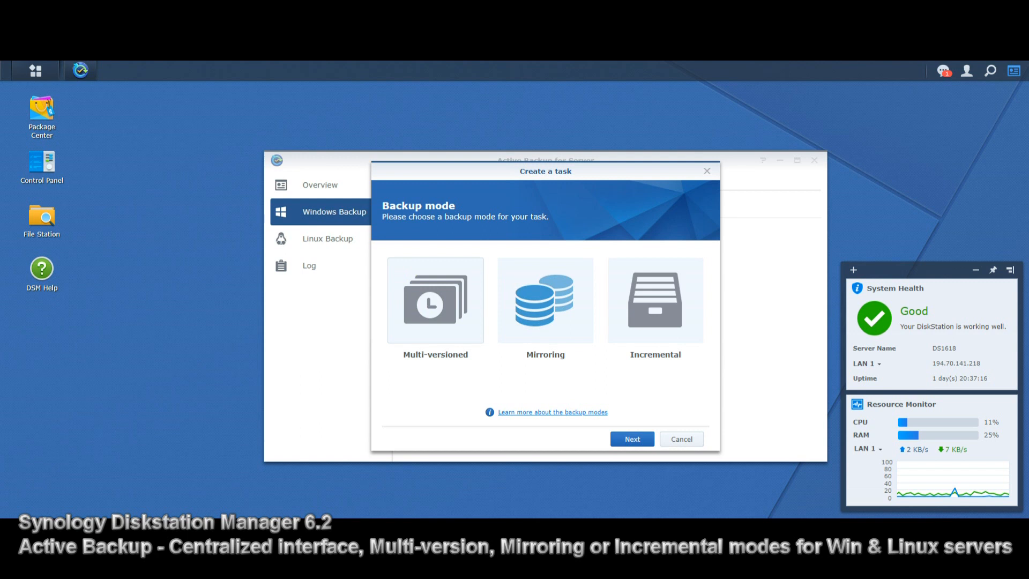
{"action": "left_click", "coordinate": [435, 300]}
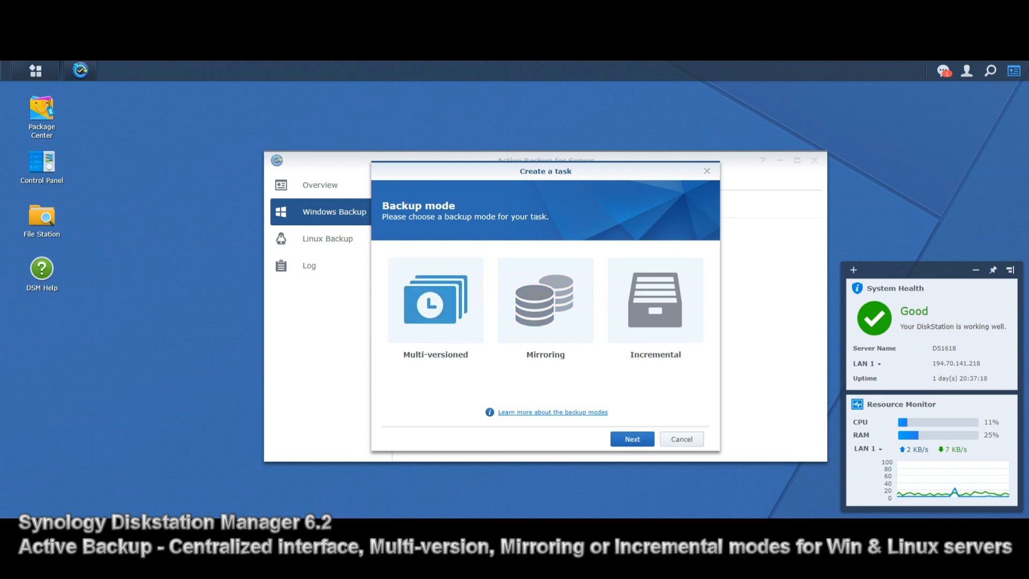
{"action": "left_click", "coordinate": [630, 438]}
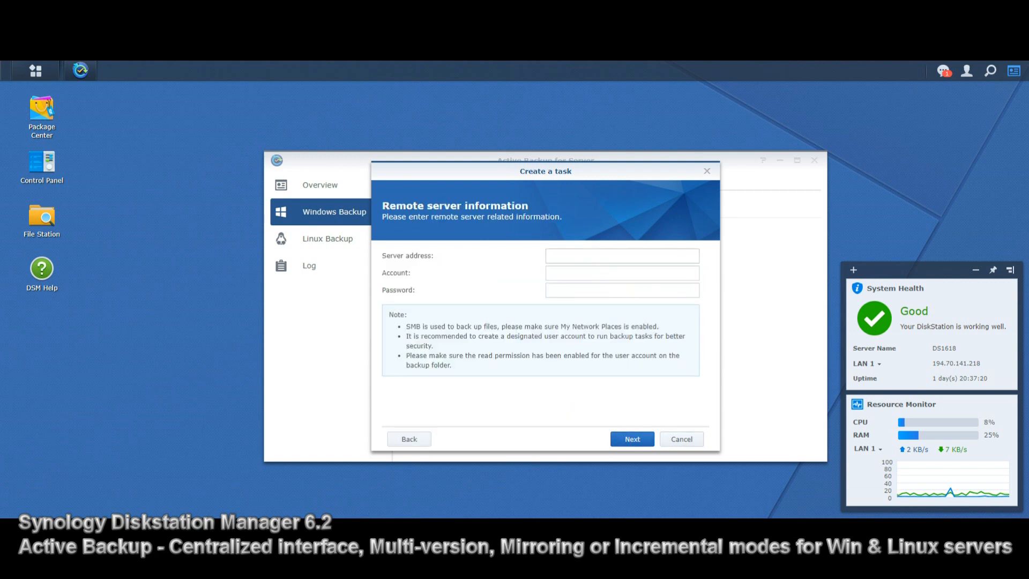
Step: Enter server 194.70.141.144, account DESKTOP-TK146MD and password, then advance to the backup source
{"action": "type", "text": "DESKTOP-TK146MD 194.70.141.144"}
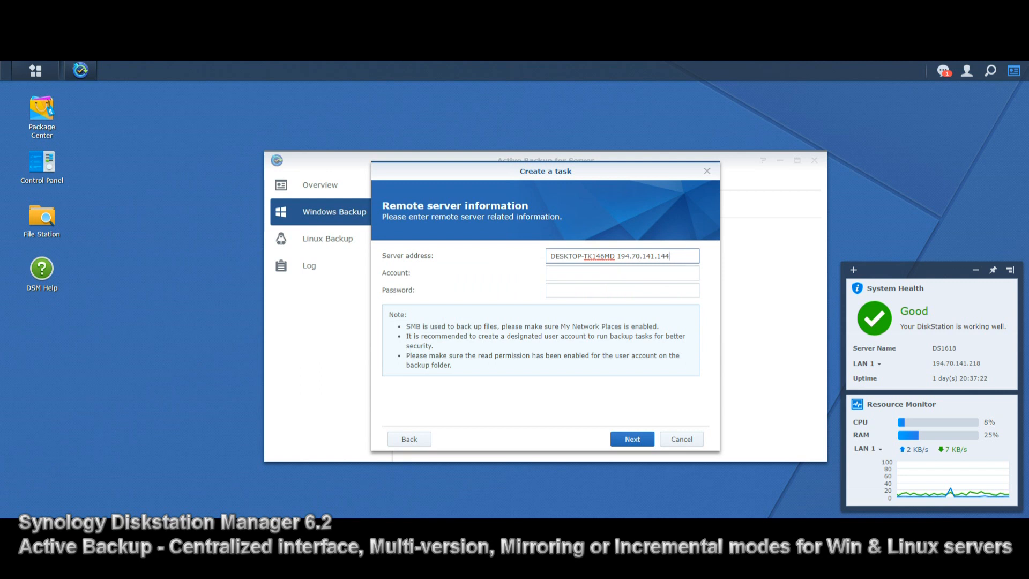
{"action": "type", "text": "194.70.141.144"}
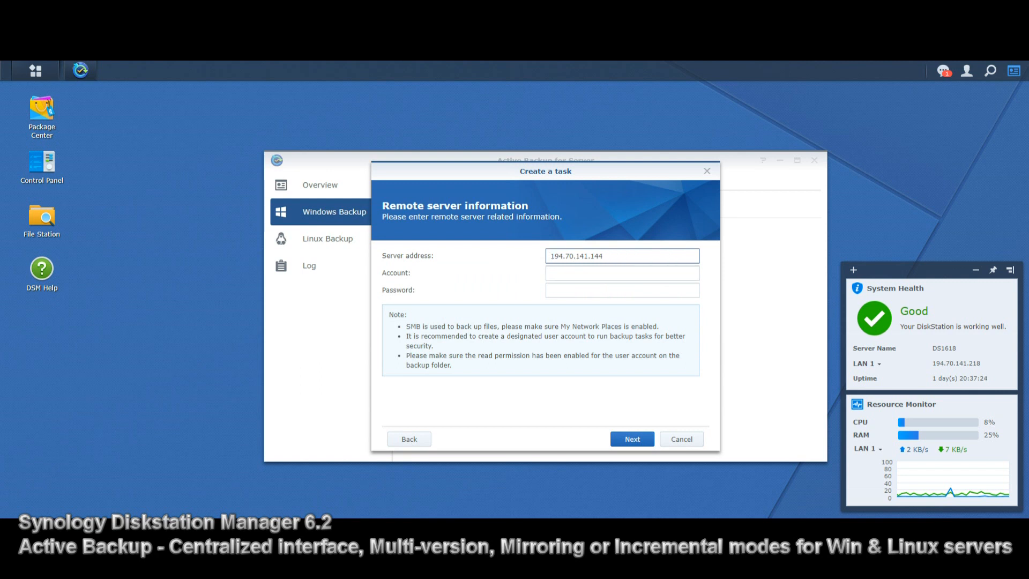
{"action": "type", "text": "DESKTOP-TK146MD"}
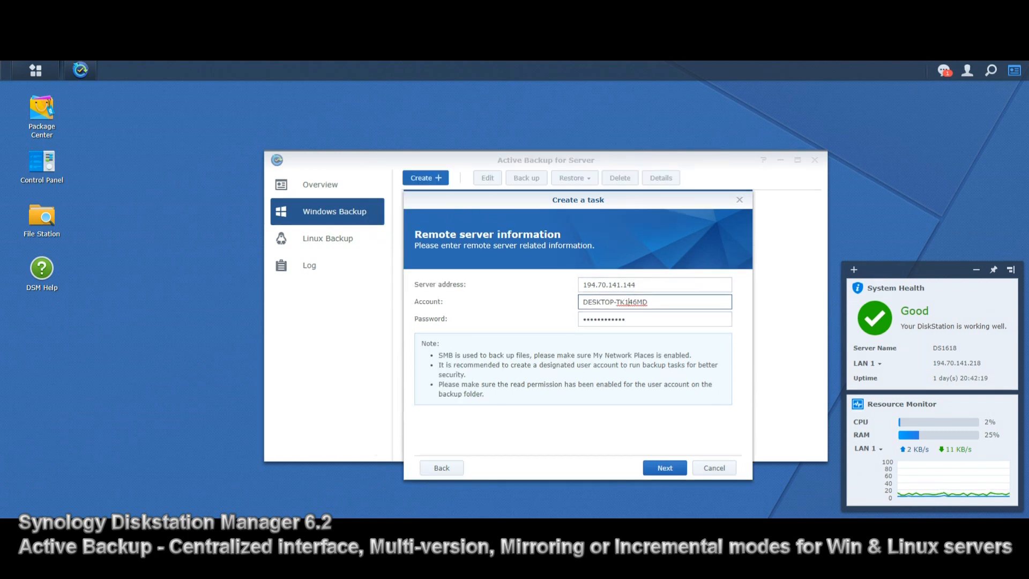
{"action": "left_click", "coordinate": [664, 467]}
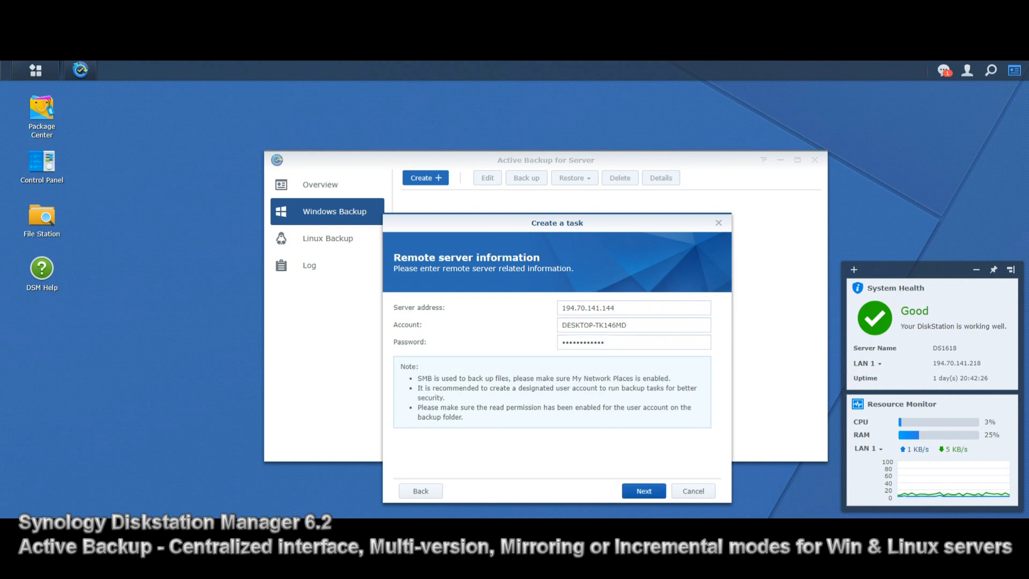
{"action": "left_click", "coordinate": [642, 490]}
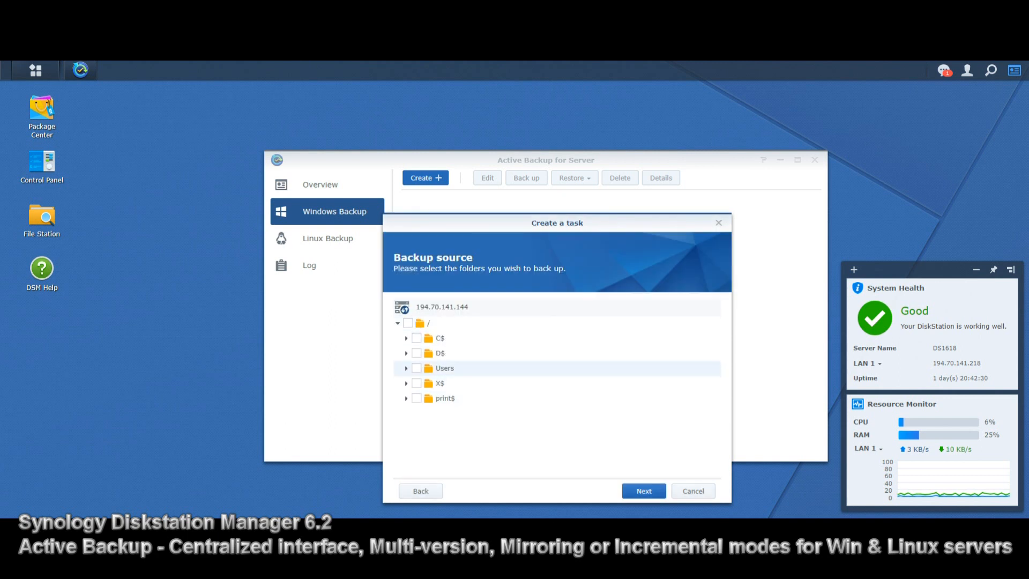
Step: Select the D$ share as backup source and advance to task settings
{"action": "left_click", "coordinate": [416, 353]}
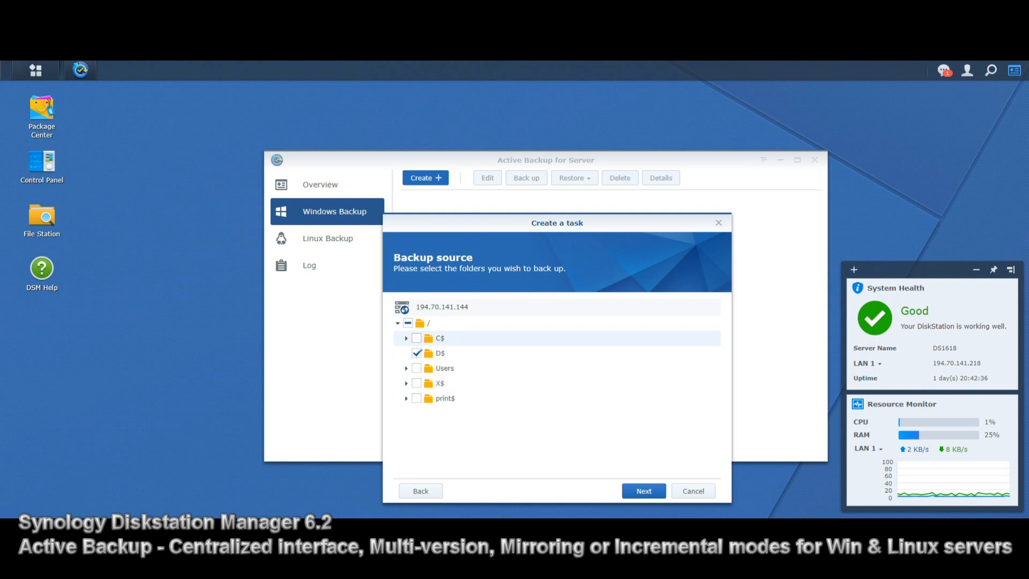
{"action": "left_click", "coordinate": [643, 490]}
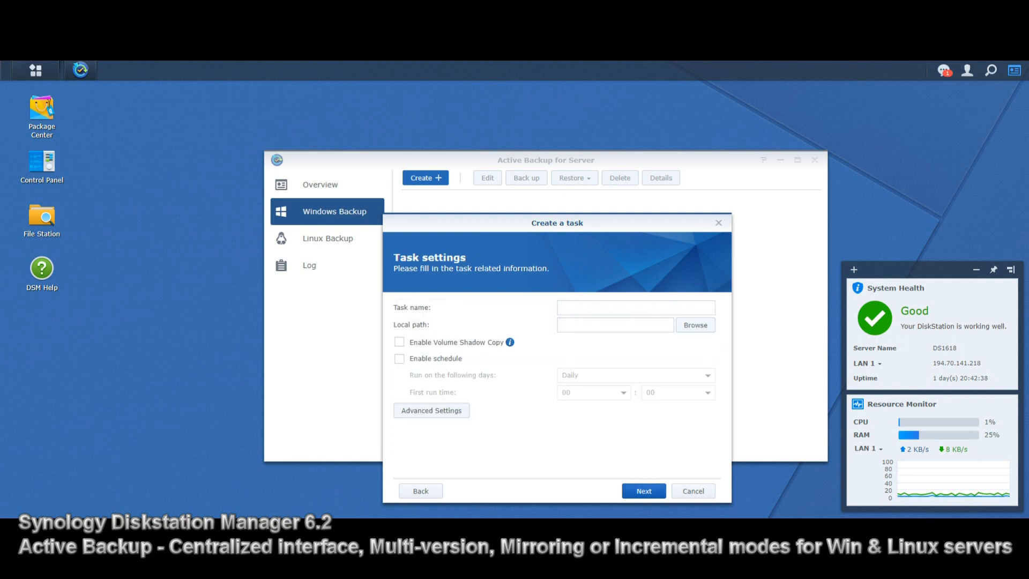
Step: Name the task TestTask and set the local path to the TEST shared folder
{"action": "left_click", "coordinate": [635, 307]}
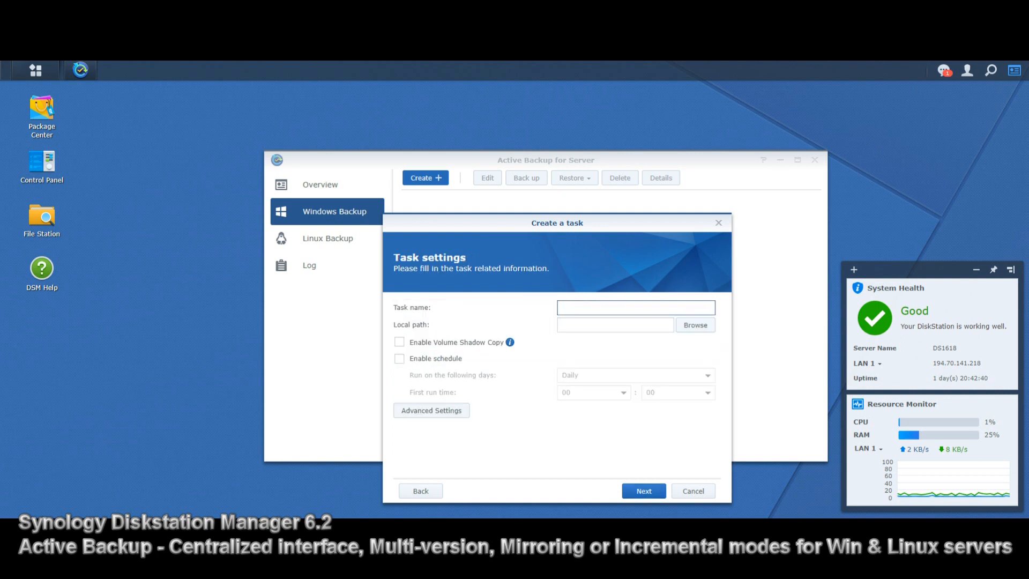
{"action": "type", "text": "TestTask"}
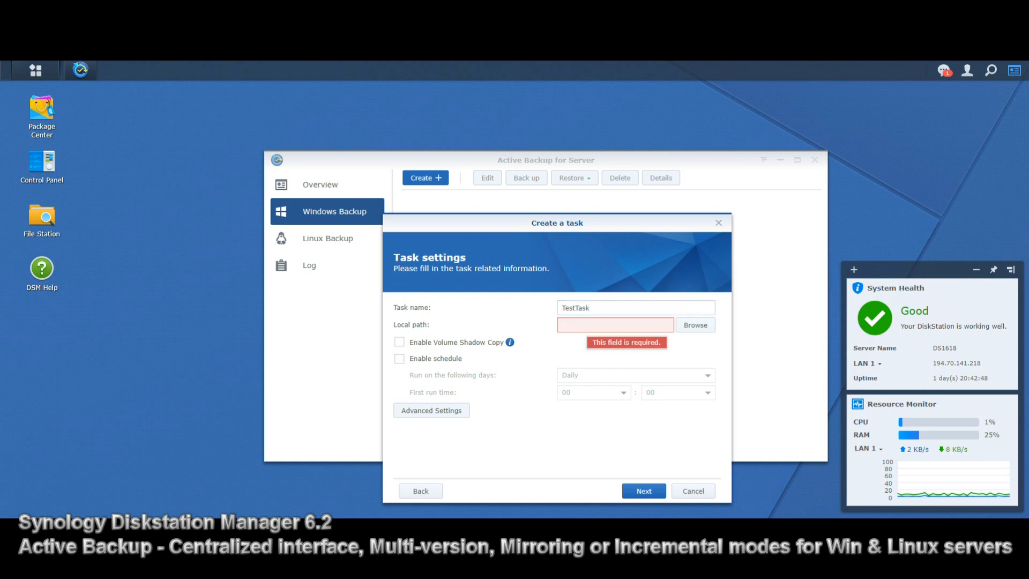
{"action": "left_click", "coordinate": [694, 323]}
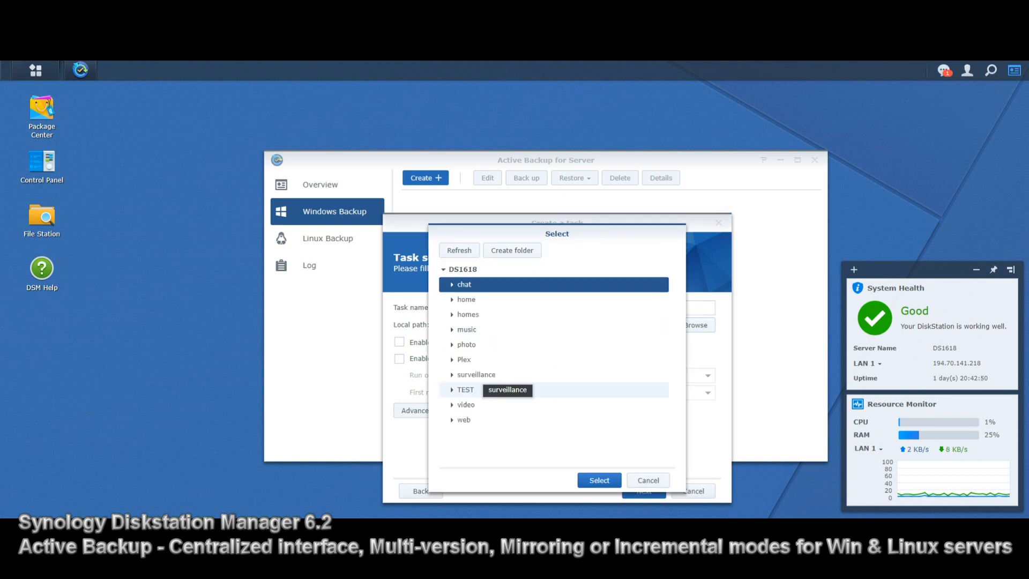
{"action": "left_click", "coordinate": [466, 389]}
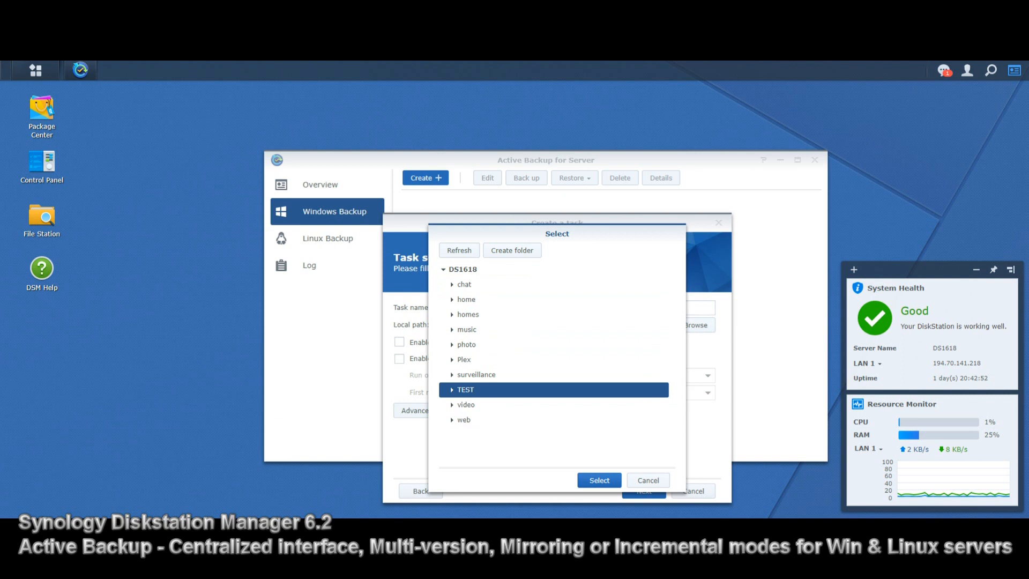
{"action": "left_click", "coordinate": [443, 389]}
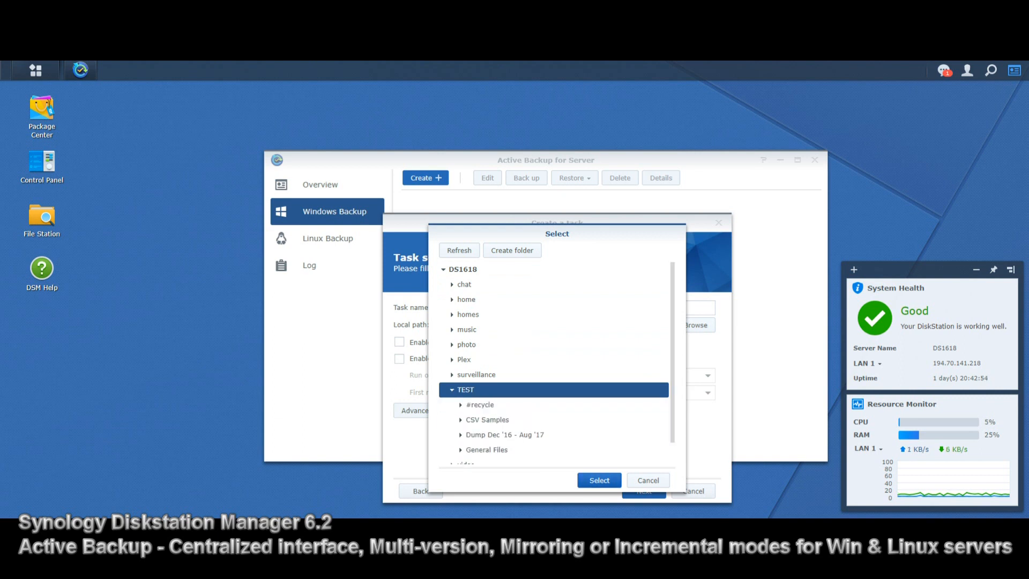
{"action": "left_click", "coordinate": [597, 480]}
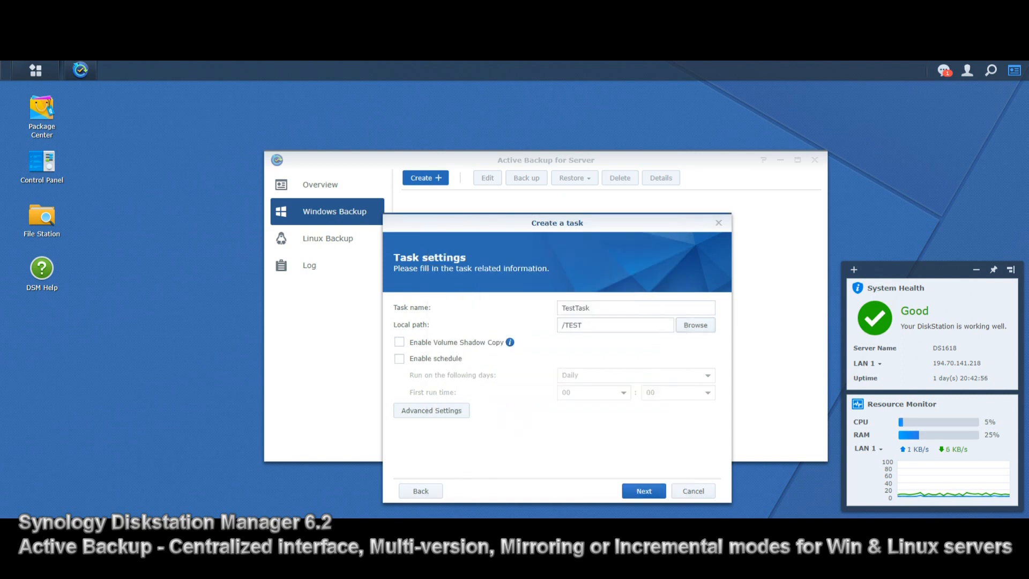
{"action": "mouse_move", "coordinate": [510, 341]}
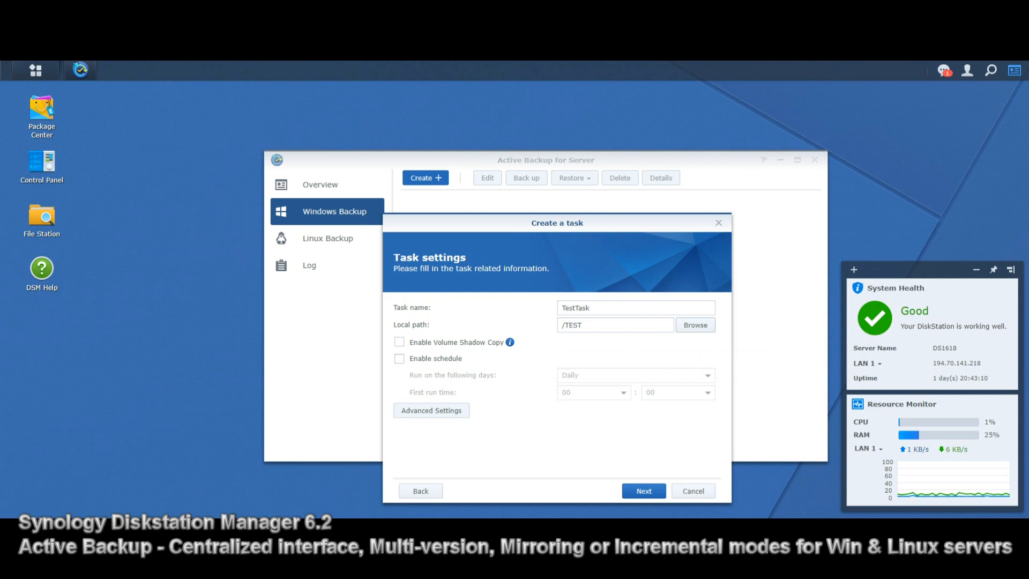
Step: Enable the backup schedule and bring up the file type filter options
{"action": "left_click", "coordinate": [399, 357]}
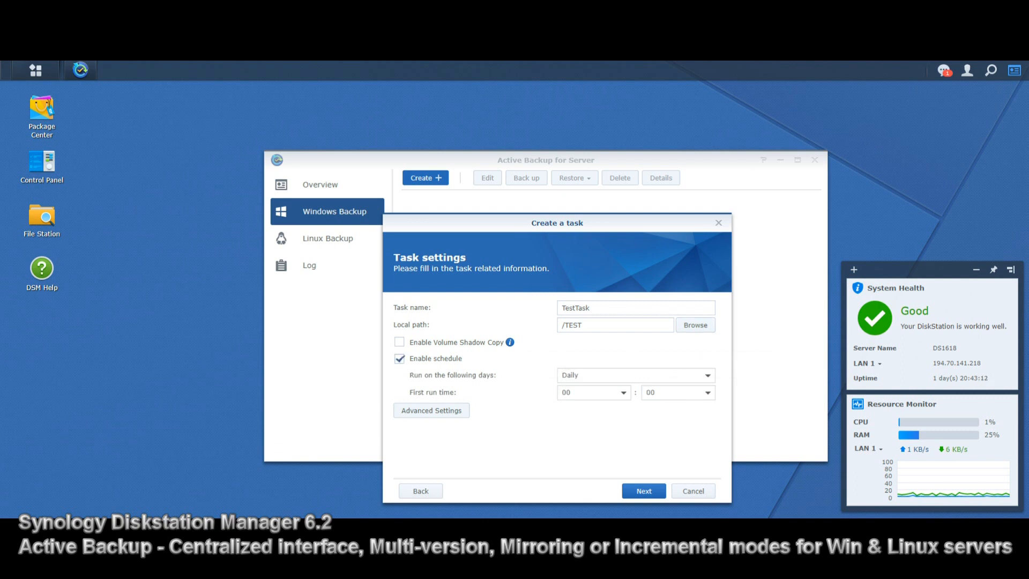
{"action": "left_click", "coordinate": [431, 411]}
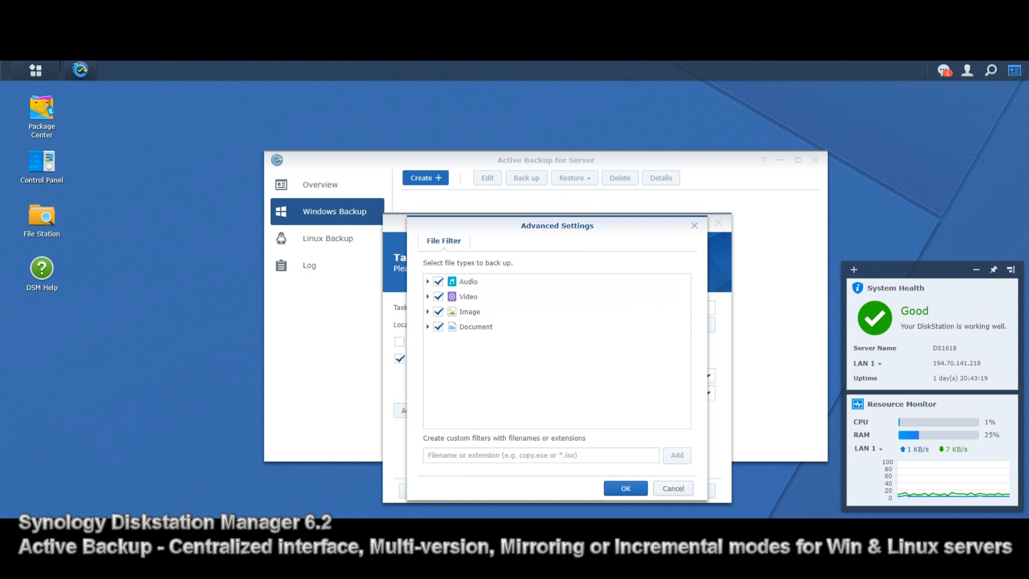
Step: Review and clear the File Filter selections, close the dialog, and continue to version control
{"action": "left_click", "coordinate": [623, 488]}
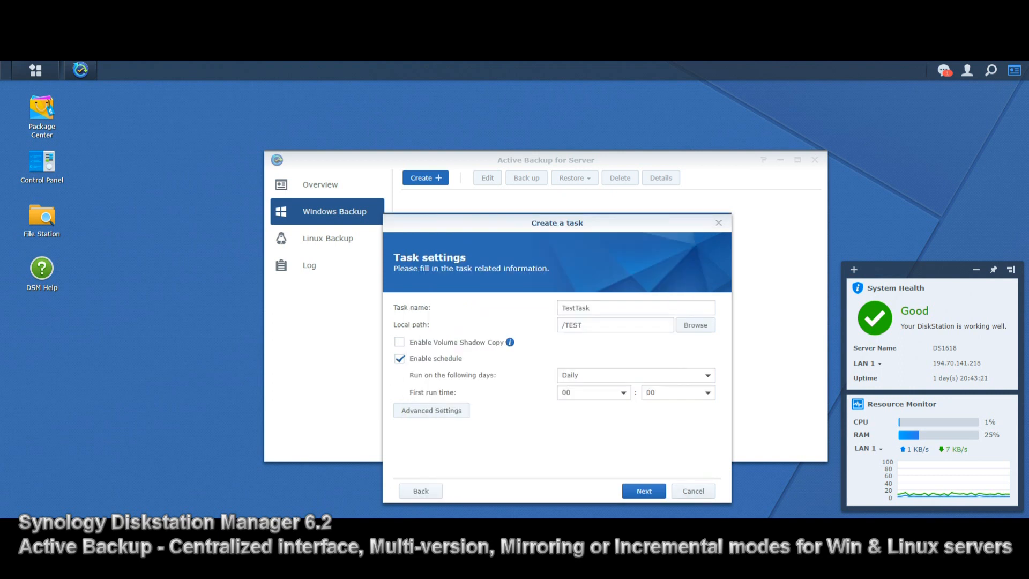
{"action": "left_click", "coordinate": [431, 411]}
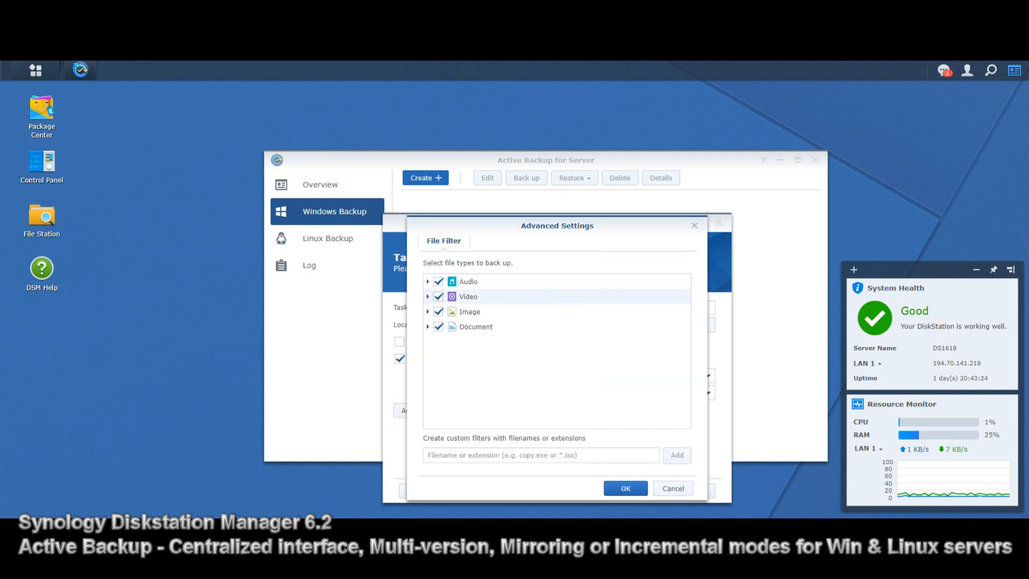
{"action": "left_click", "coordinate": [437, 295]}
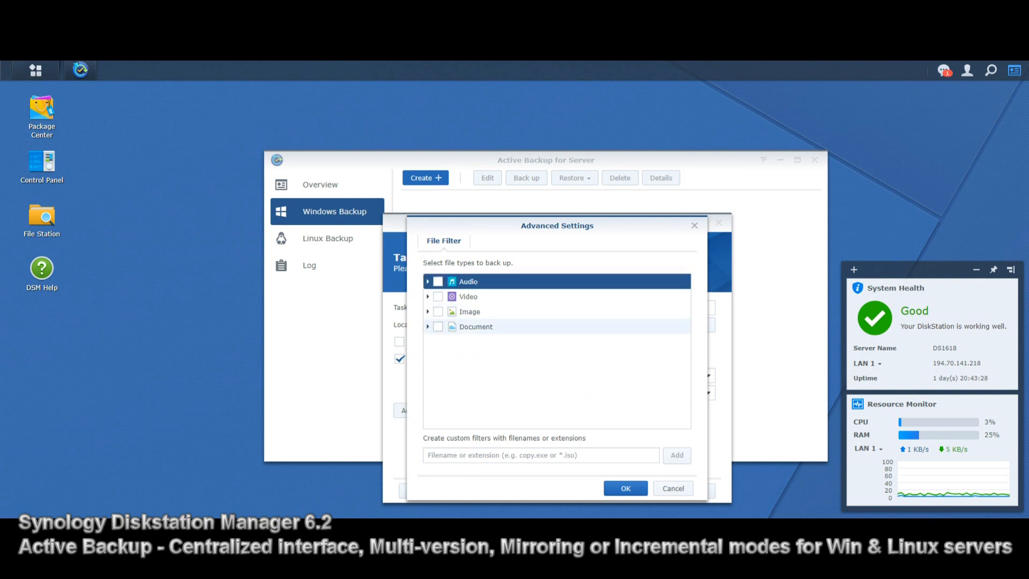
{"action": "left_click", "coordinate": [623, 488]}
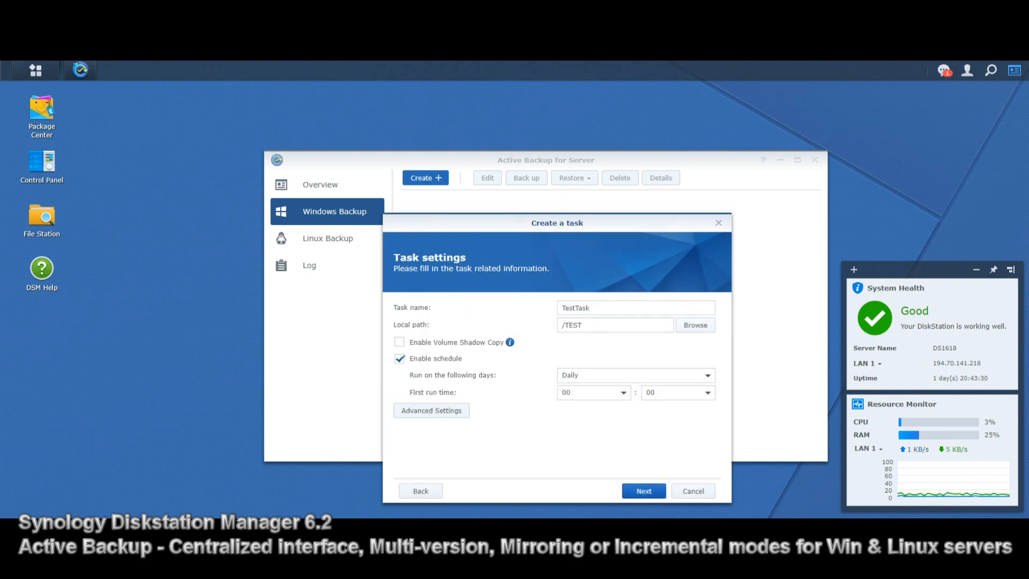
{"action": "left_click", "coordinate": [641, 490]}
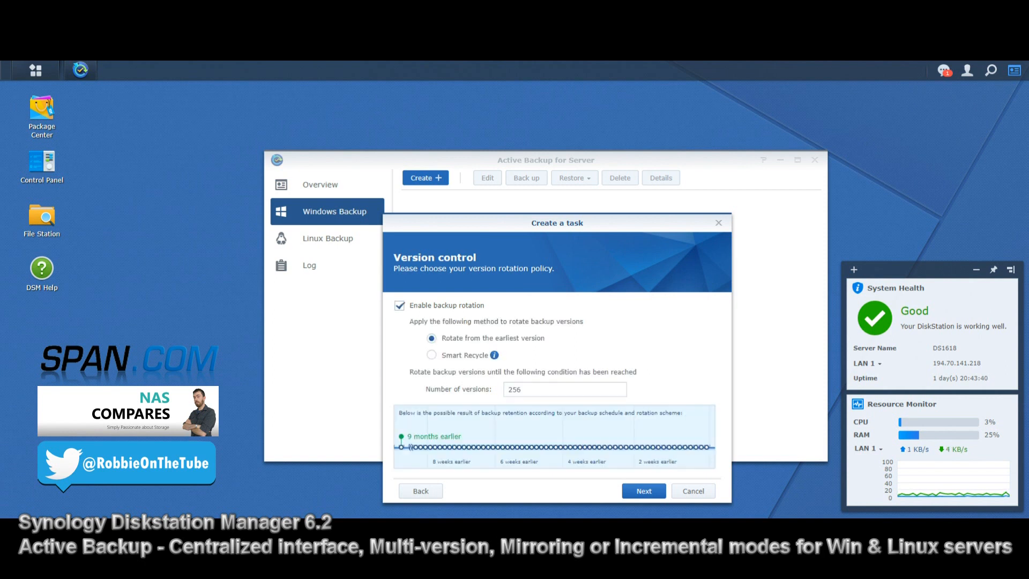
Step: Apply TestTask from the task summary and run the backup immediately so it queues
{"action": "left_click", "coordinate": [641, 490]}
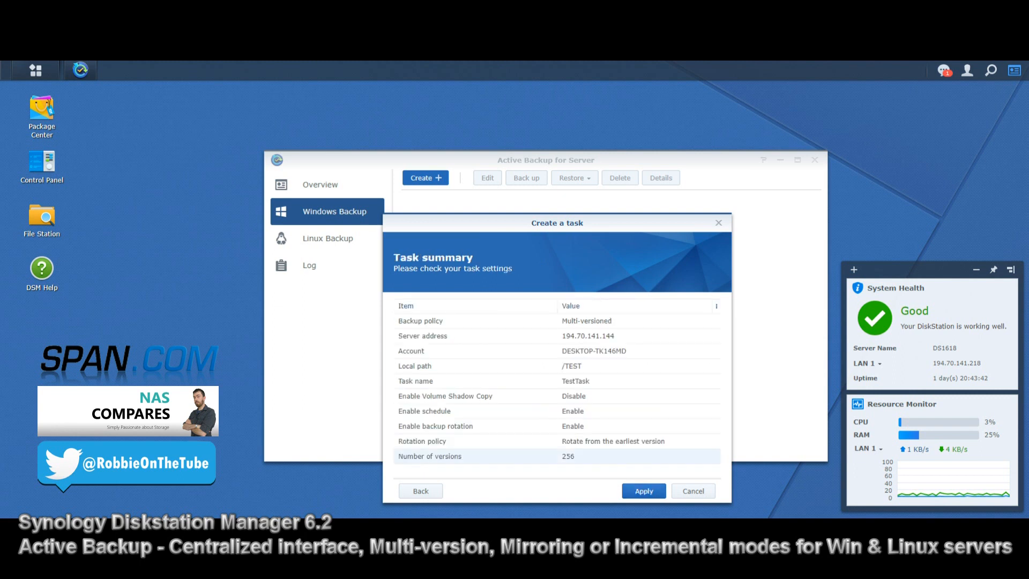
{"action": "left_click", "coordinate": [642, 491]}
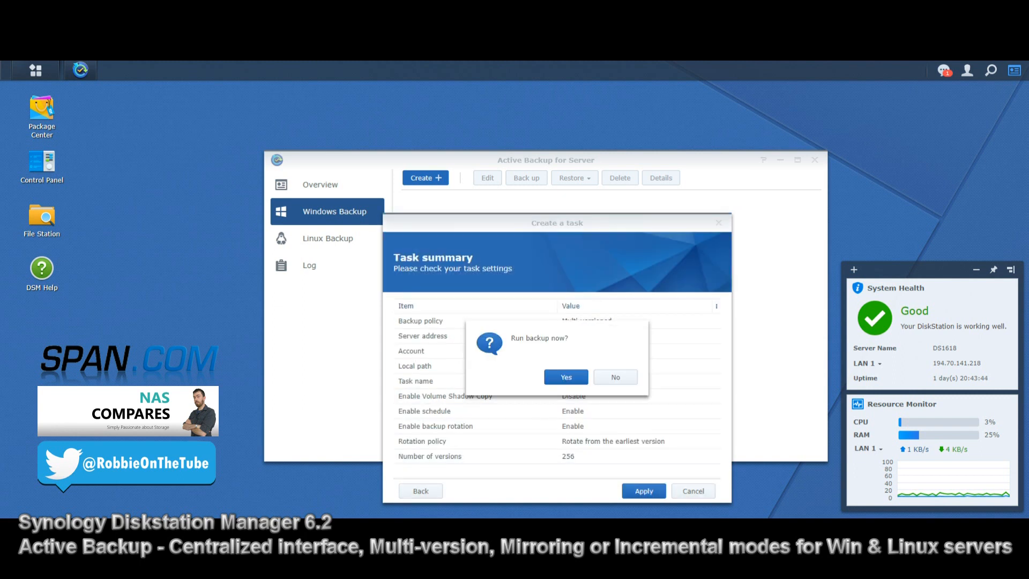
{"action": "left_click", "coordinate": [564, 376]}
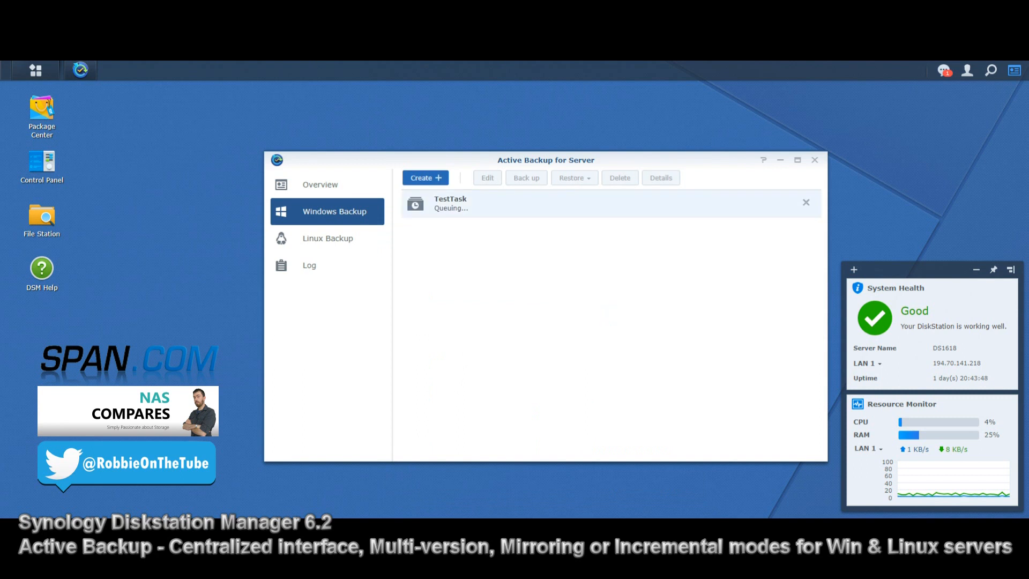
Step: Close Active Backup for Server and bring up the DSM main menu application list
{"action": "left_click", "coordinate": [813, 160]}
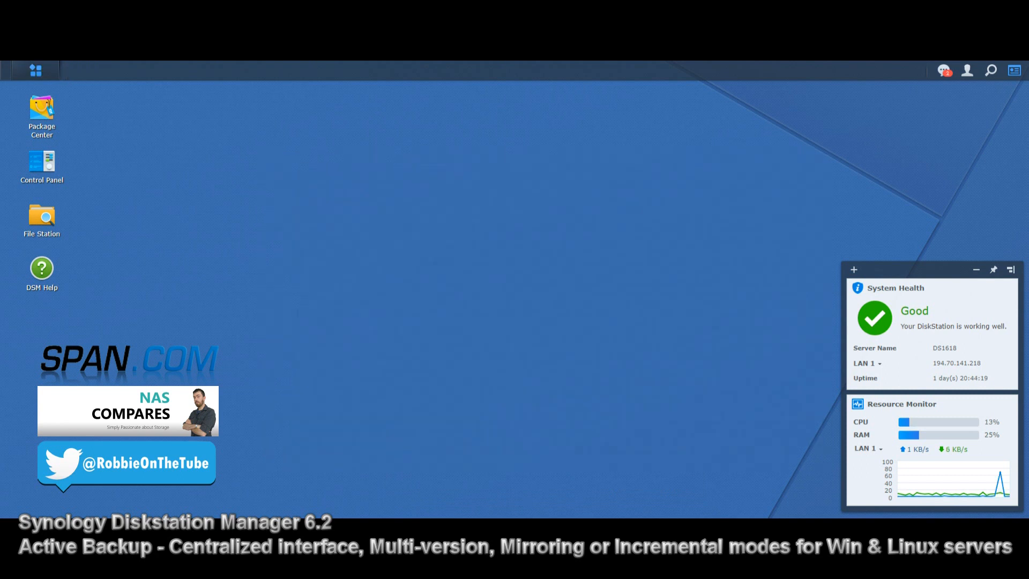
{"action": "left_click", "coordinate": [36, 70]}
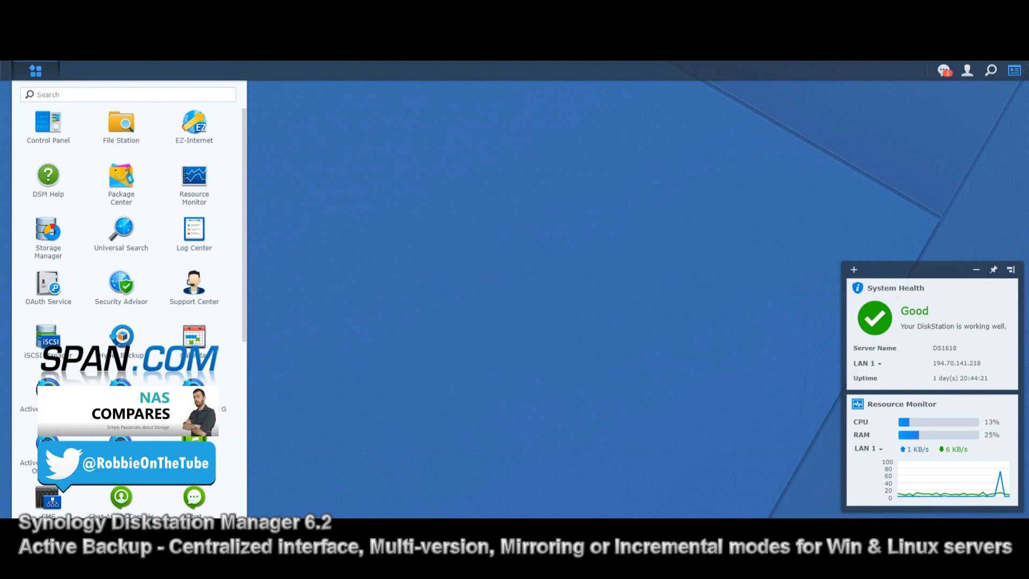